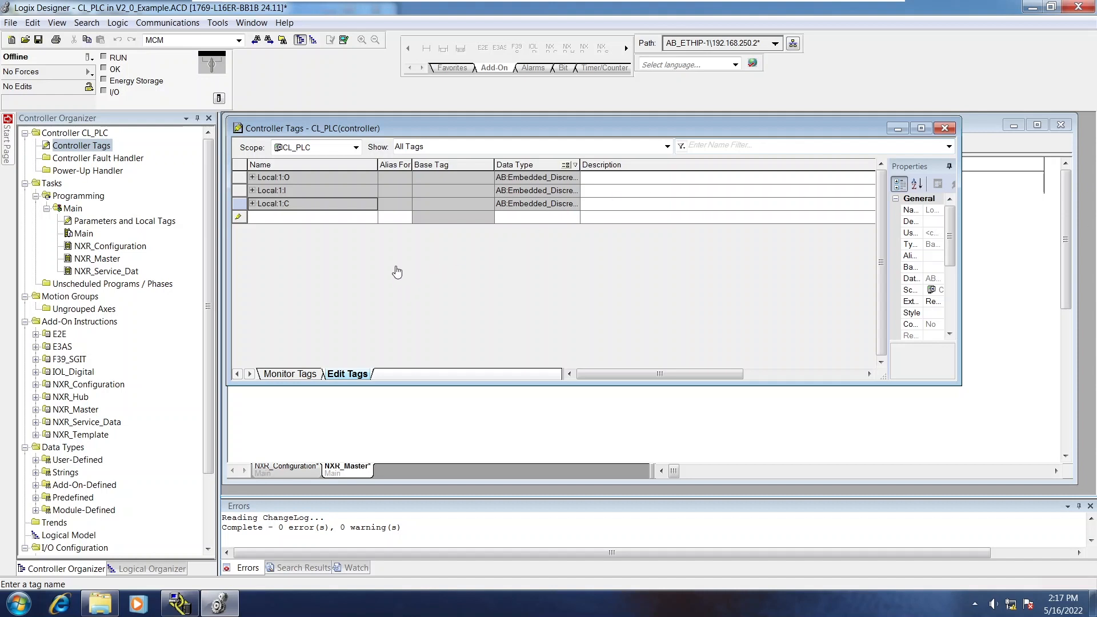
mouse_move(396, 253)
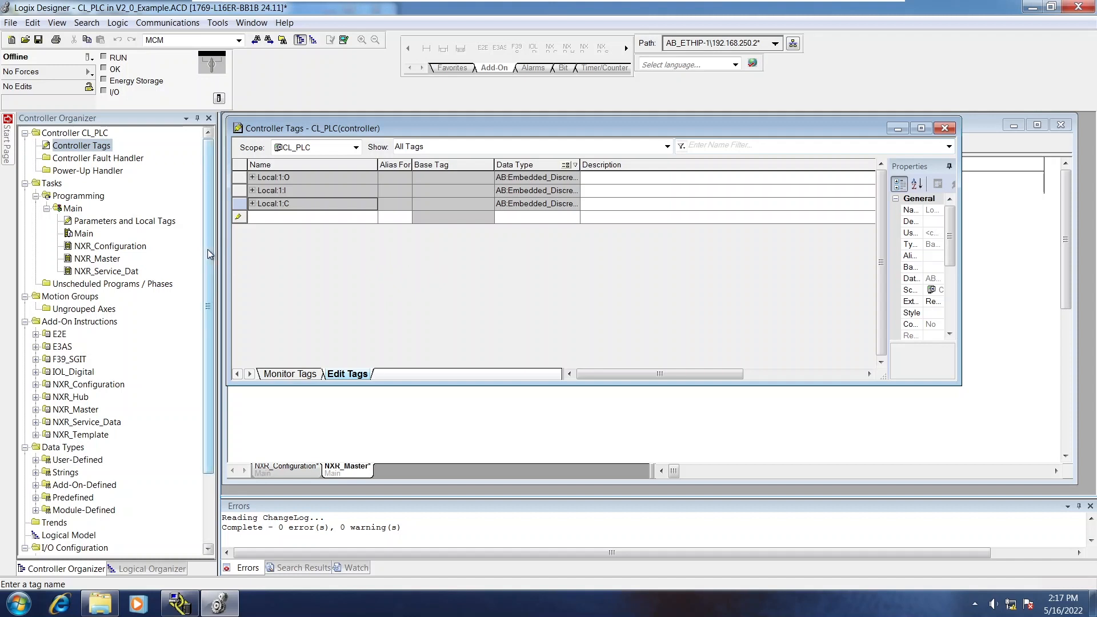
Step: Locate the Ethernet network in the I/O configuration and bring up its context actions
left_click(81, 145)
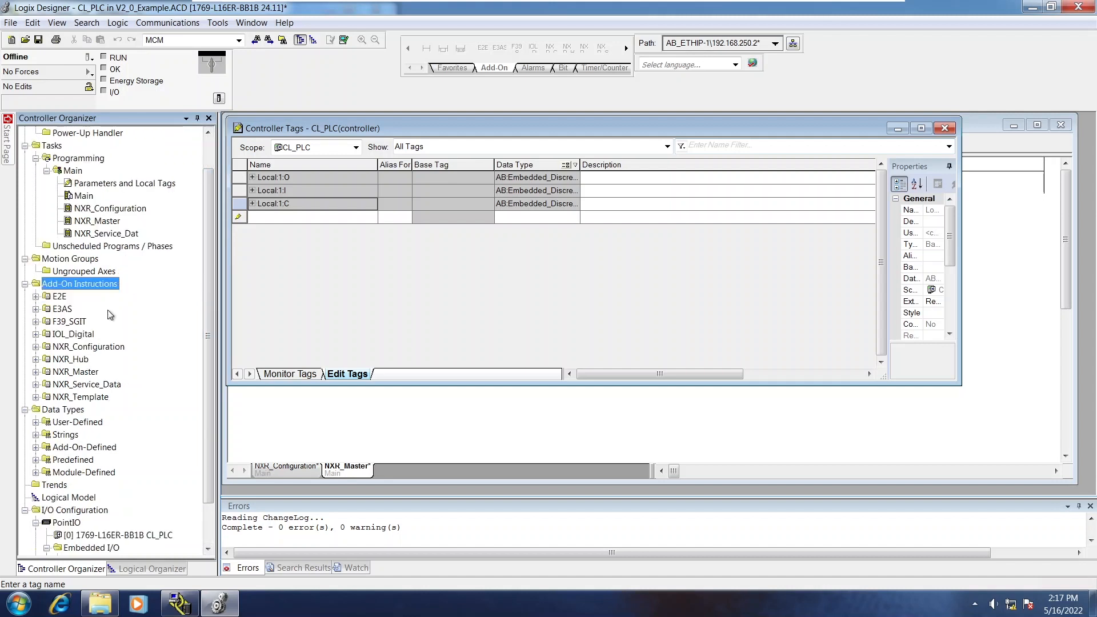
scroll("down", 3)
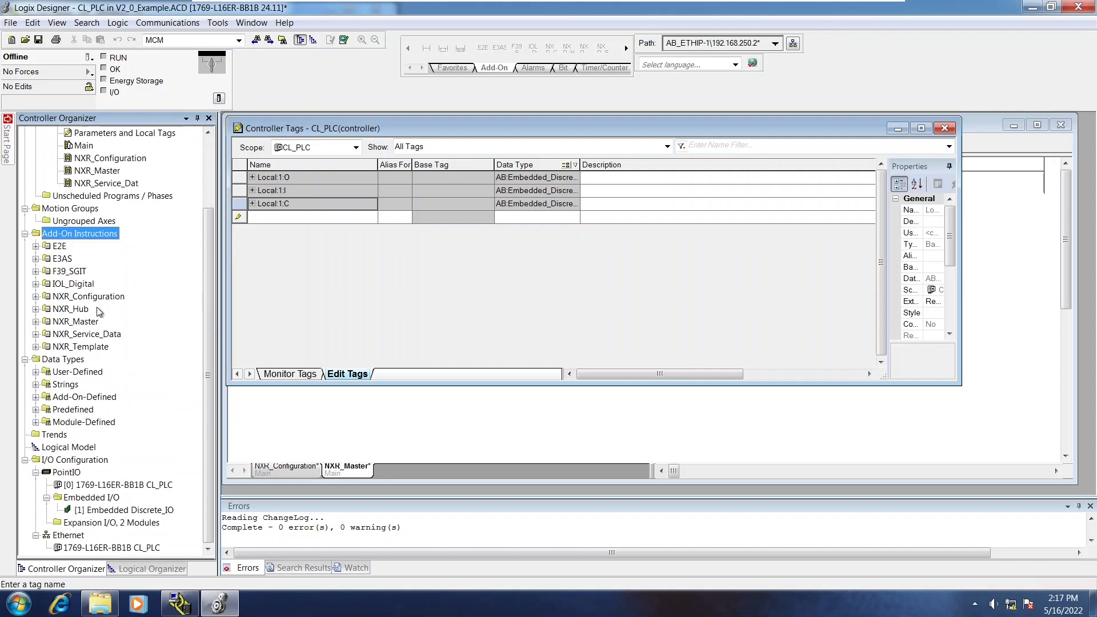
left_click(67, 535)
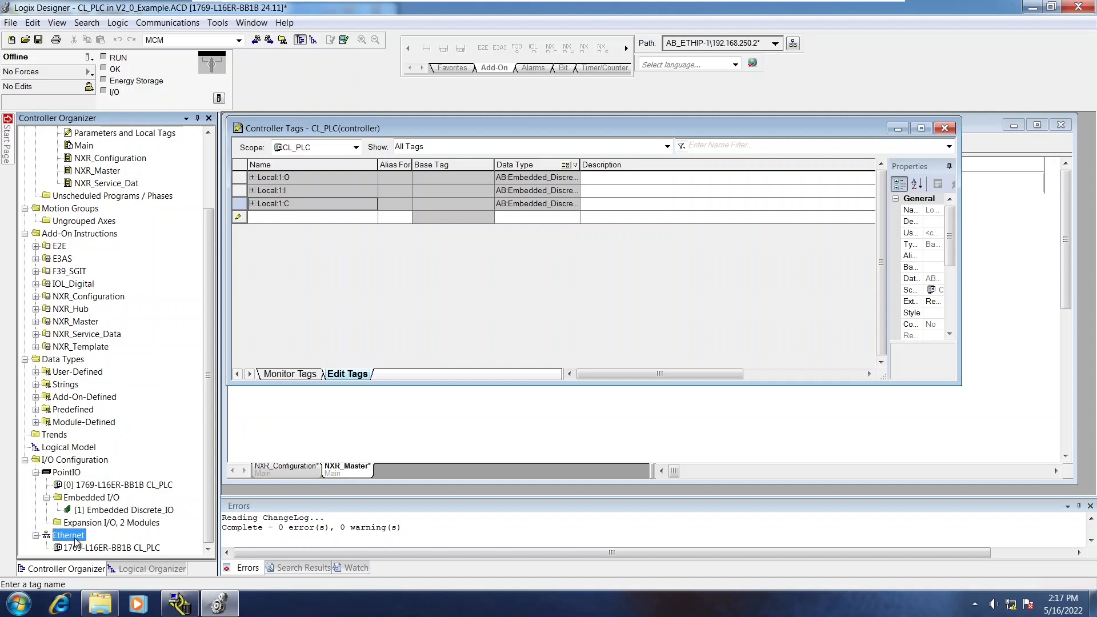
mouse_move(94, 525)
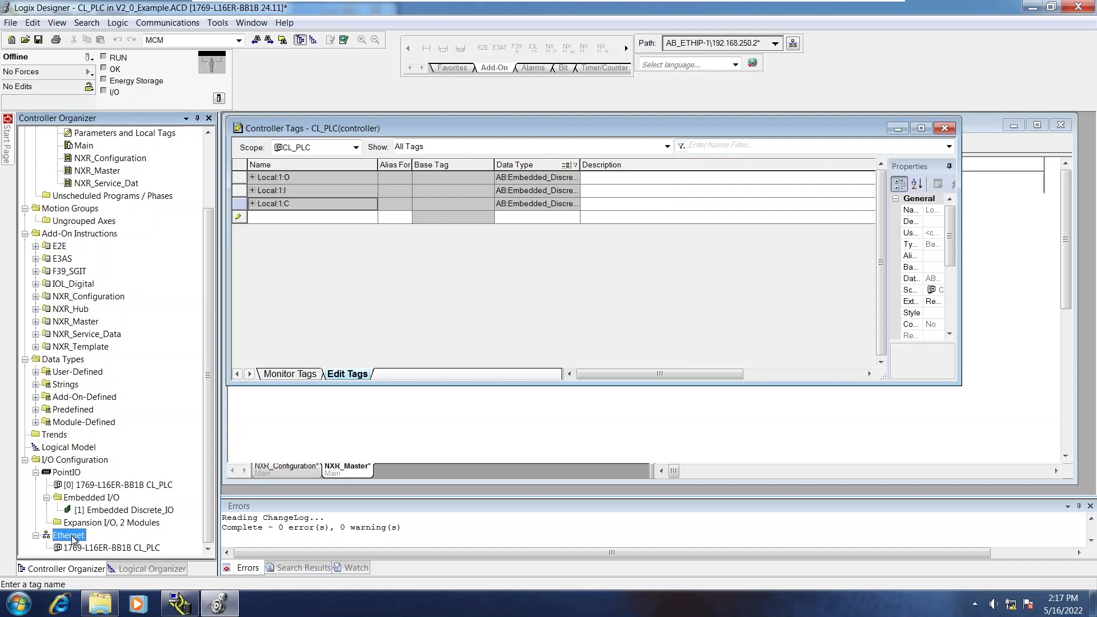
right_click(67, 535)
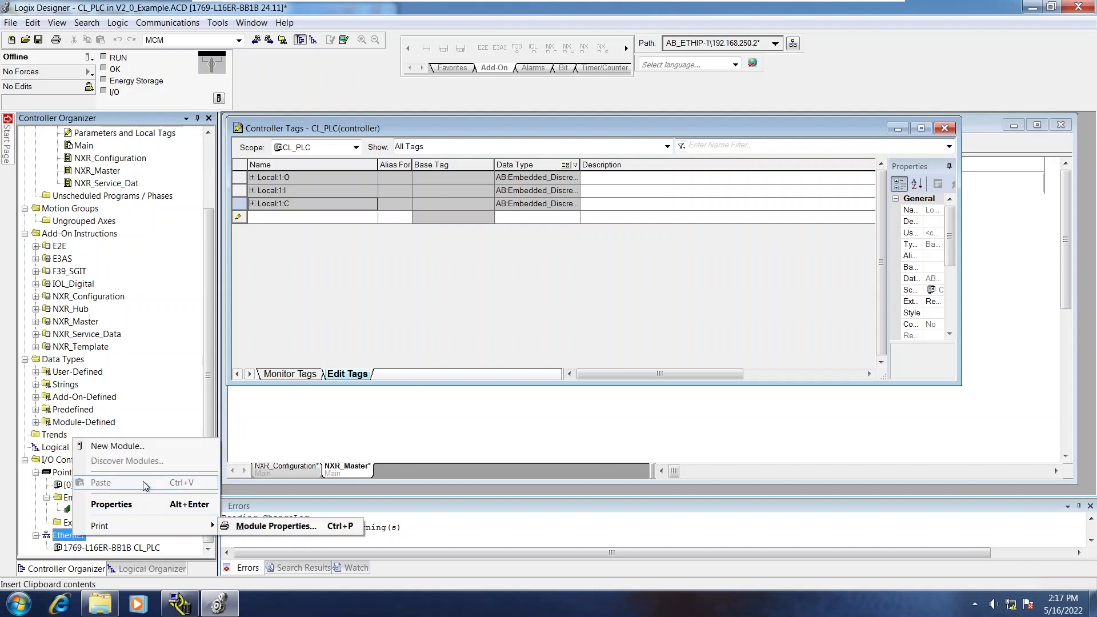
mouse_move(132, 461)
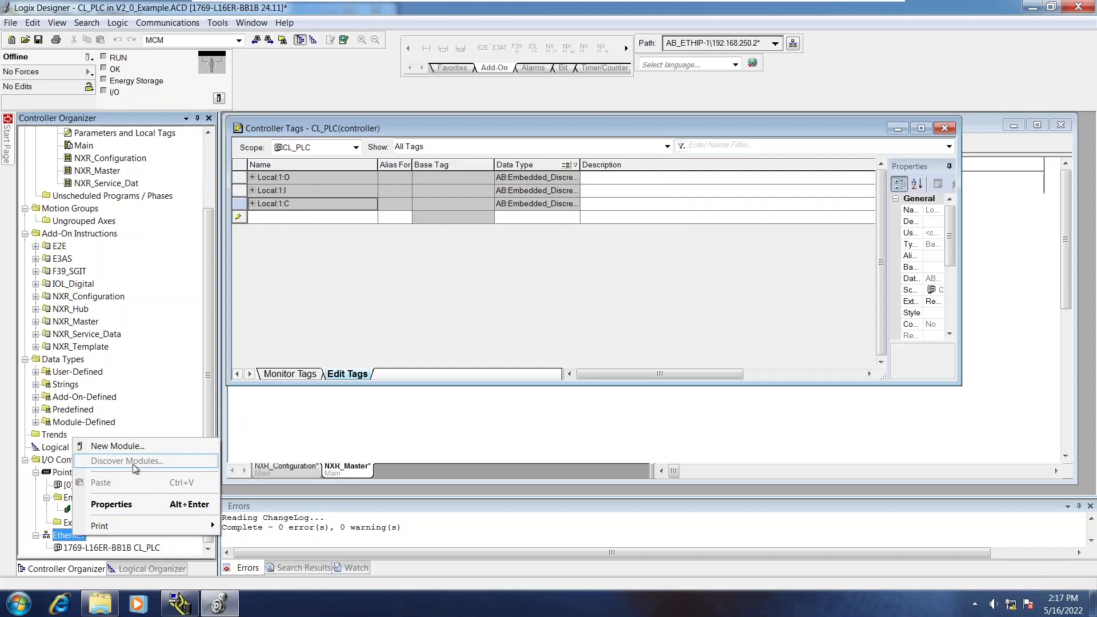
mouse_move(126, 463)
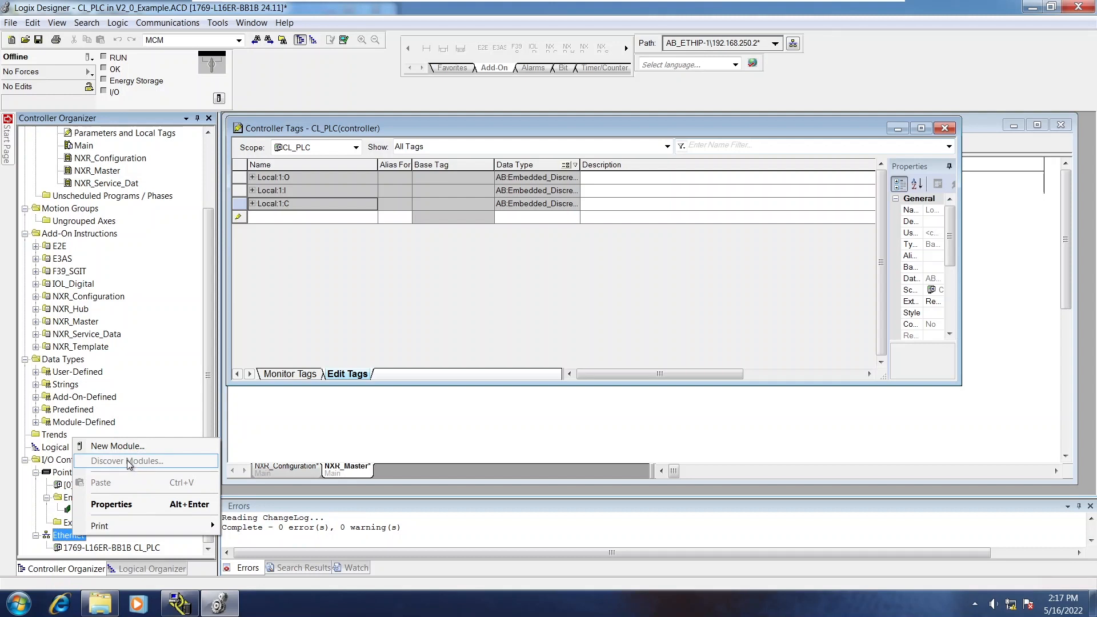
mouse_move(118, 446)
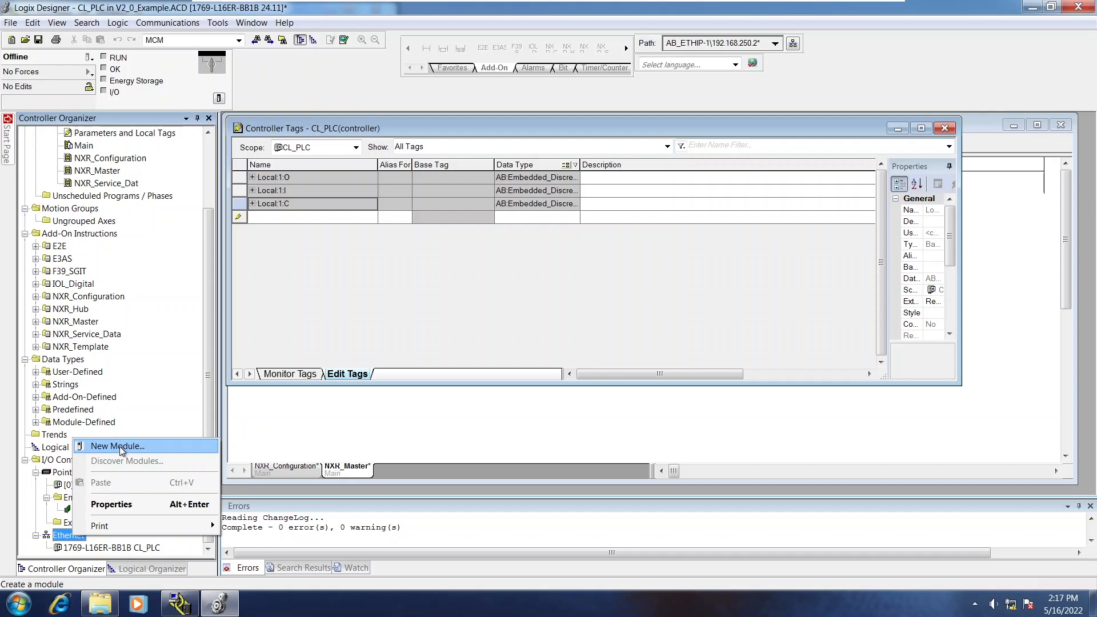
Step: Start New Module and filter the catalog by 'nxr' to the single NXR-ILM08C-EIT entry
left_click(116, 445)
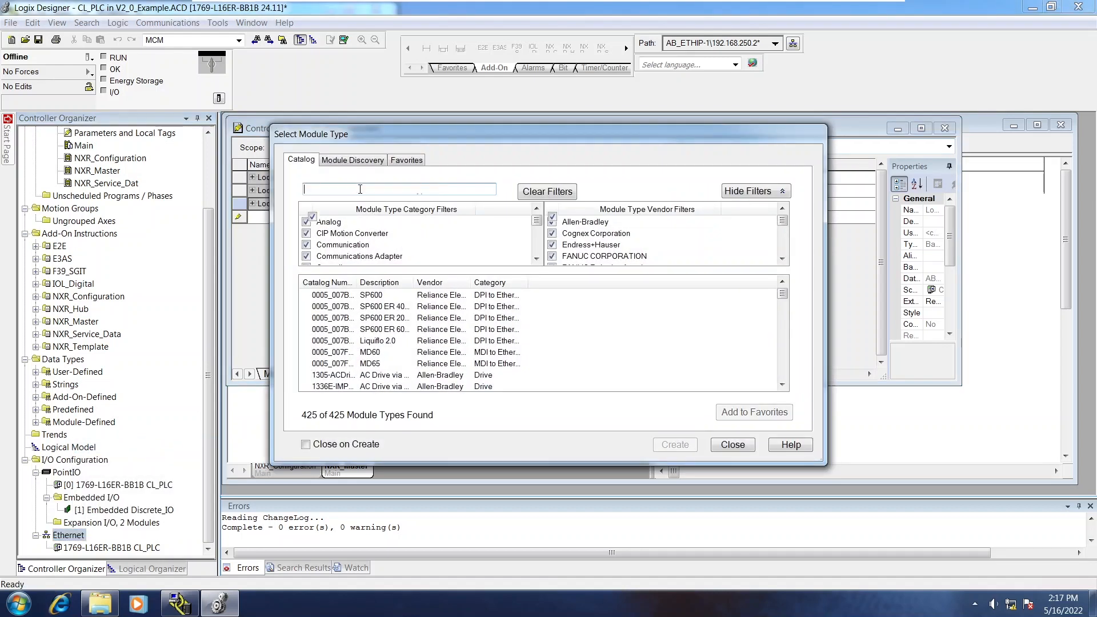
type("nxr")
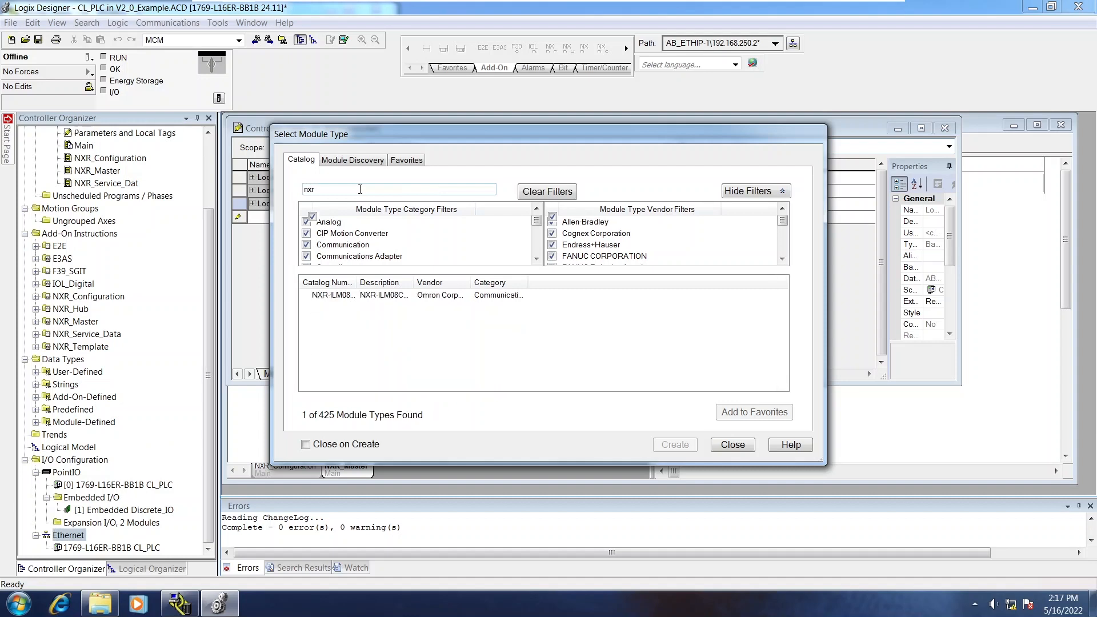
left_click(674, 444)
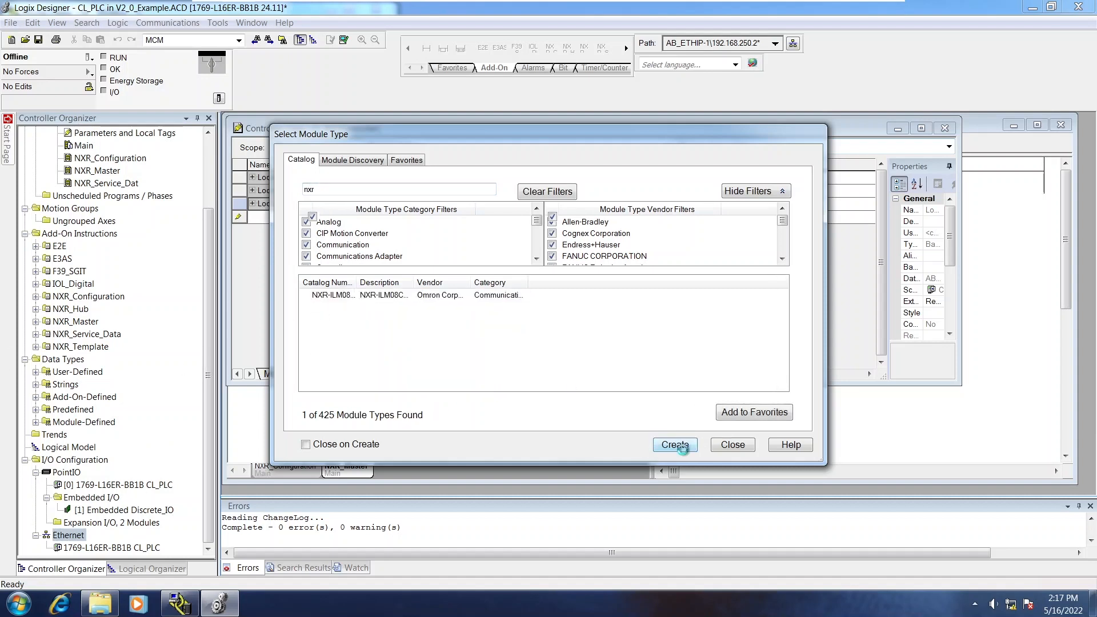
Step: Create the module as NXR_Master at 192.168.250.3 with the IO-Link 32 byte with Status connection
left_click(673, 444)
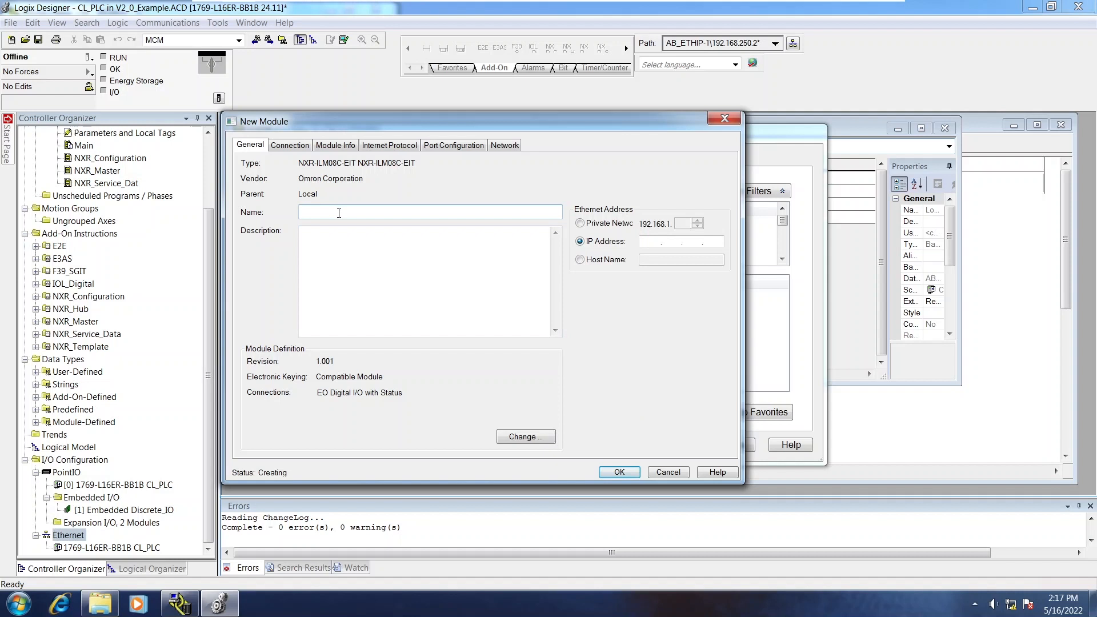
type("NXR_Master")
type("192.168.250.3")
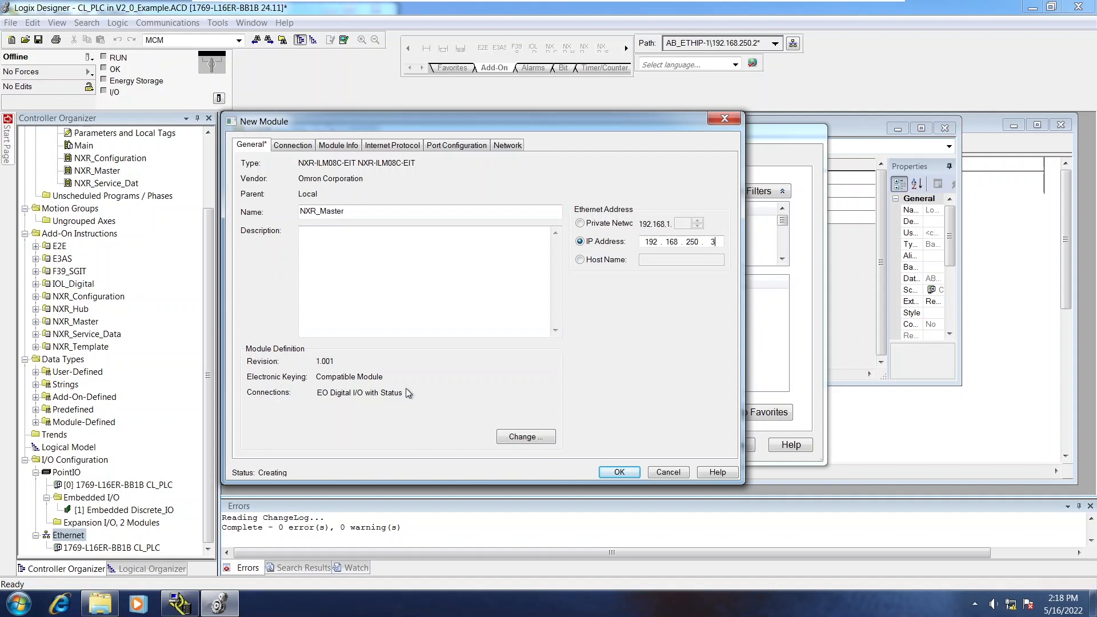
left_click(526, 437)
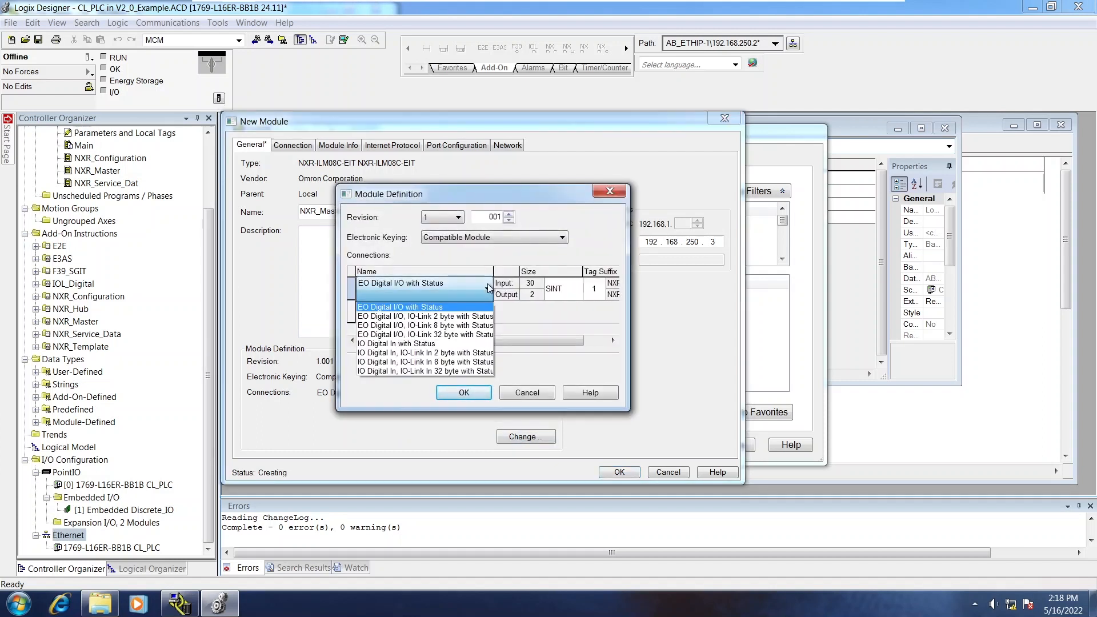
left_click(425, 334)
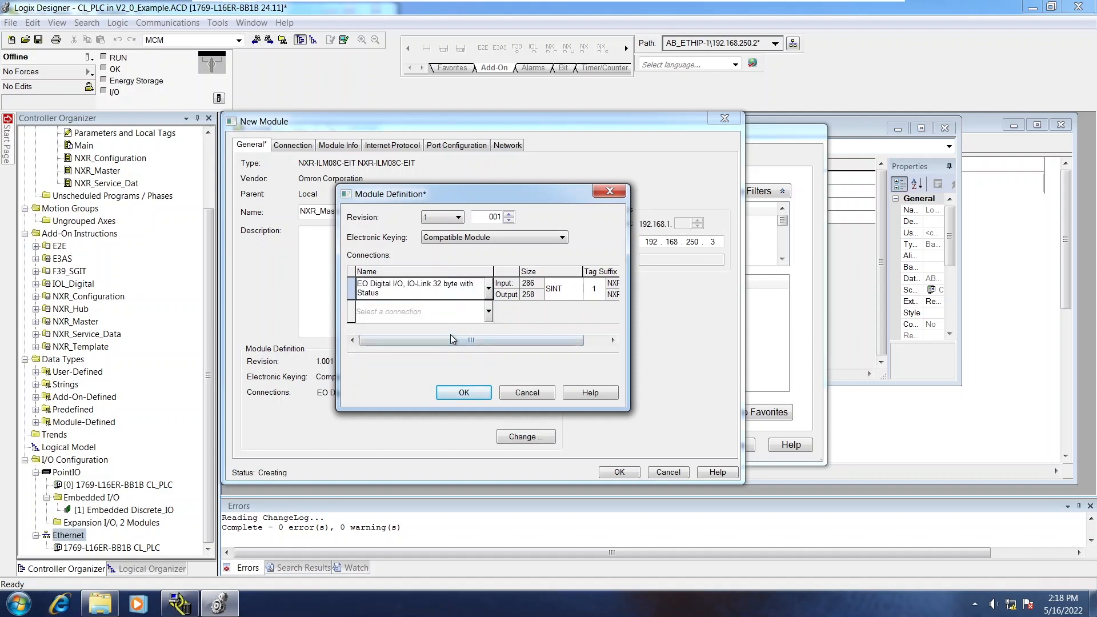
left_click(575, 287)
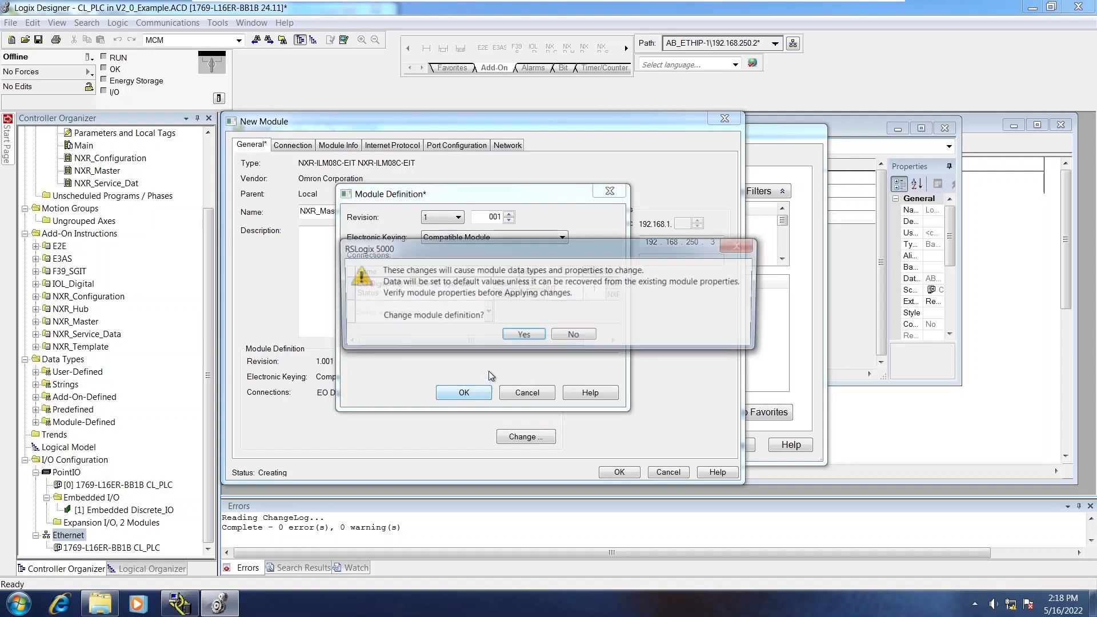
left_click(524, 333)
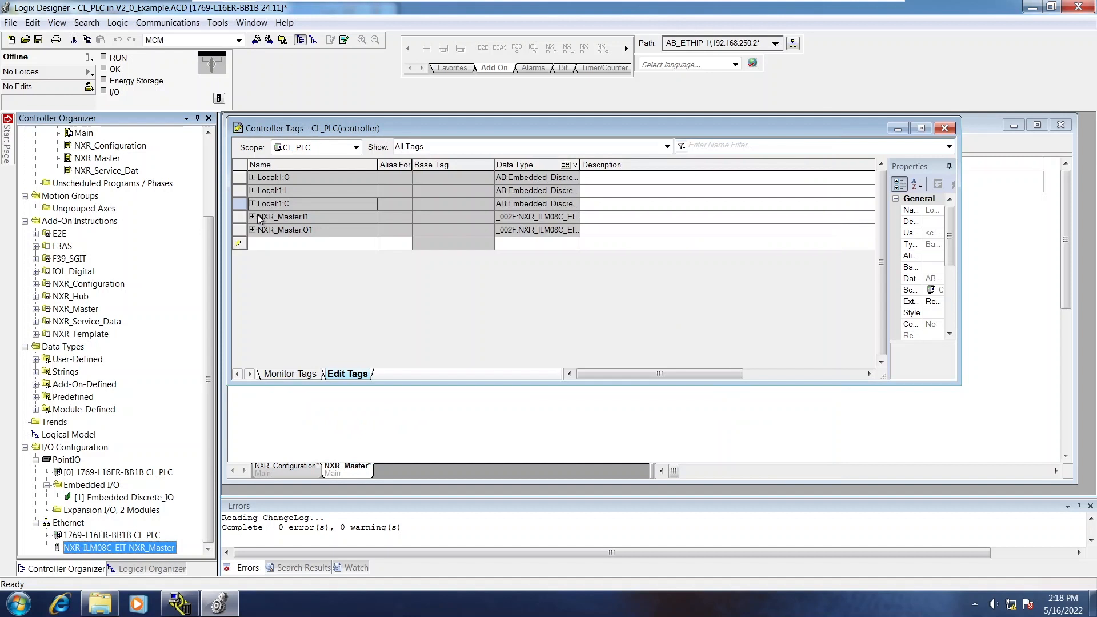
Step: Expand NXR_Master:I1 and NXR_Master:O1 to show ConnectionFaulted and their Data arrays
left_click(253, 216)
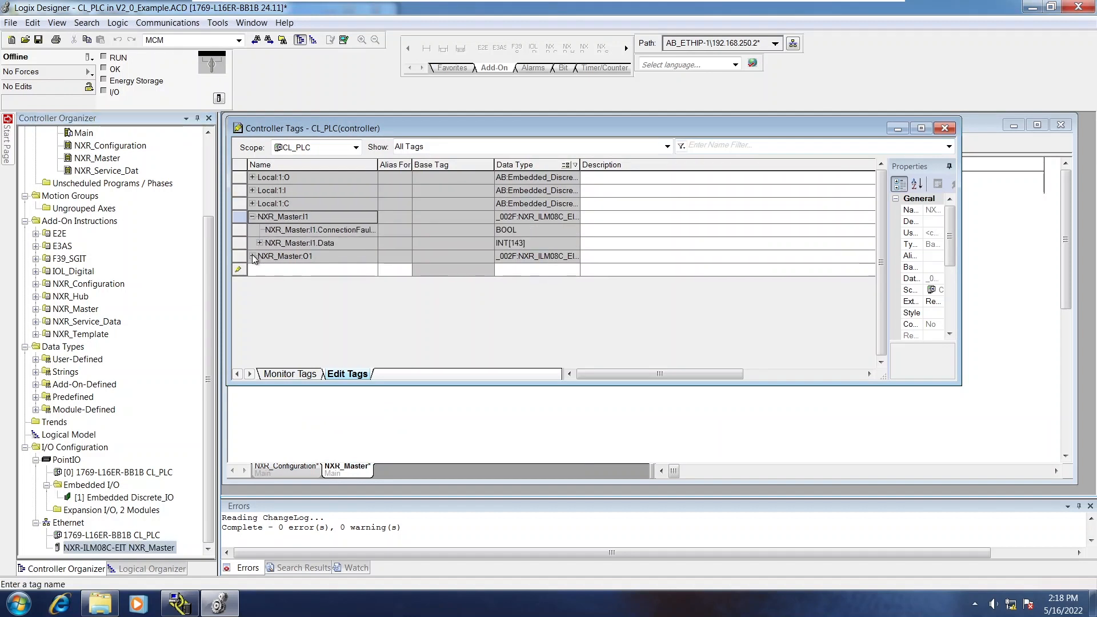
left_click(251, 256)
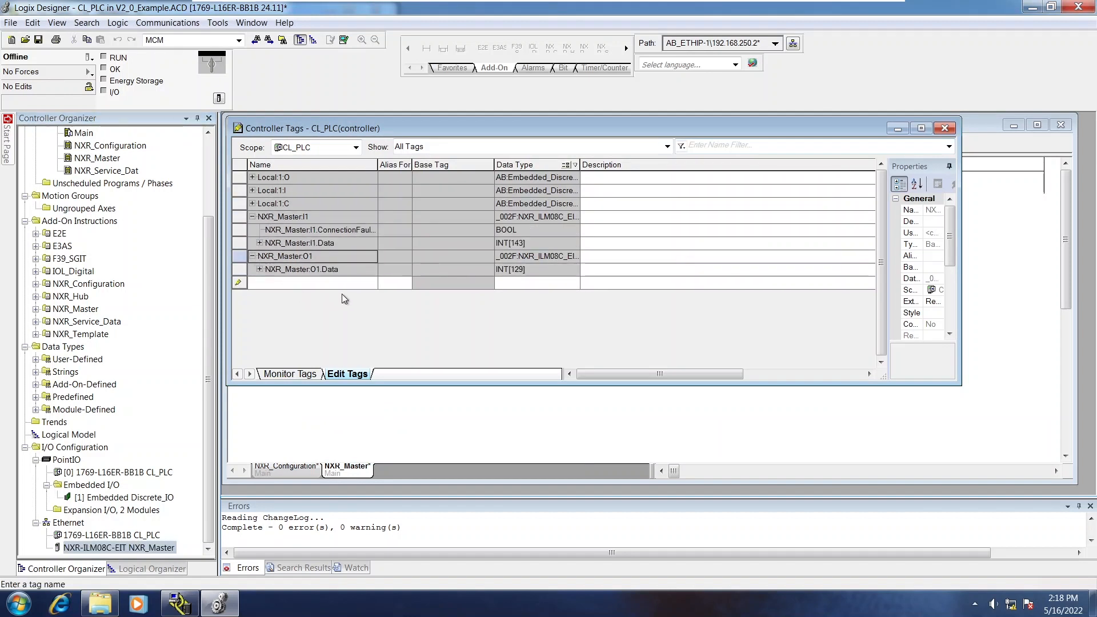
mouse_move(1032, 229)
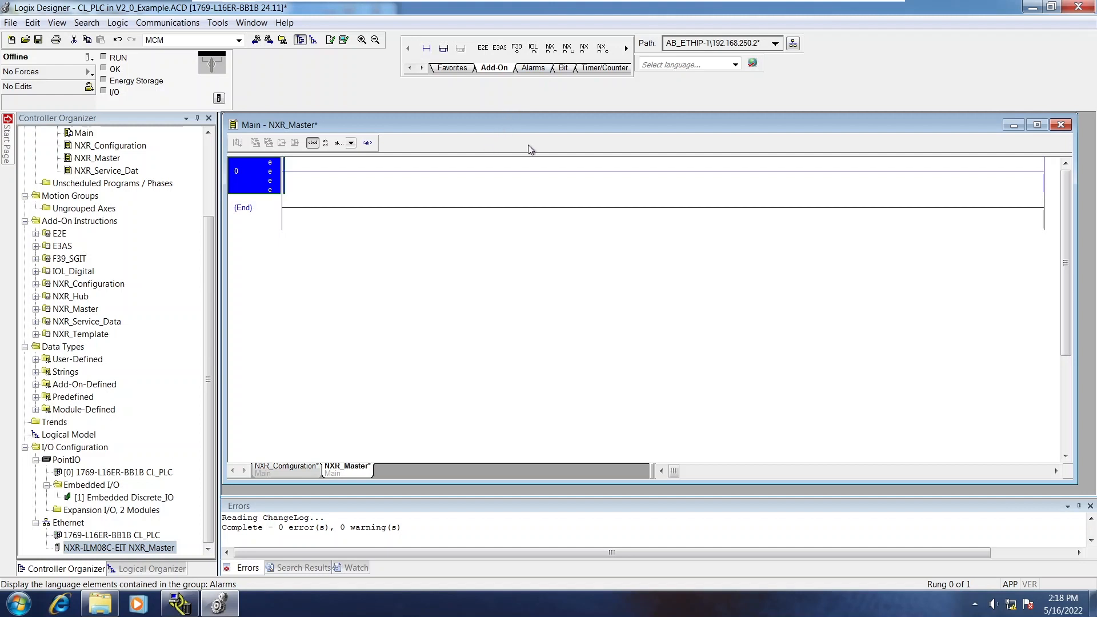
mouse_move(564, 102)
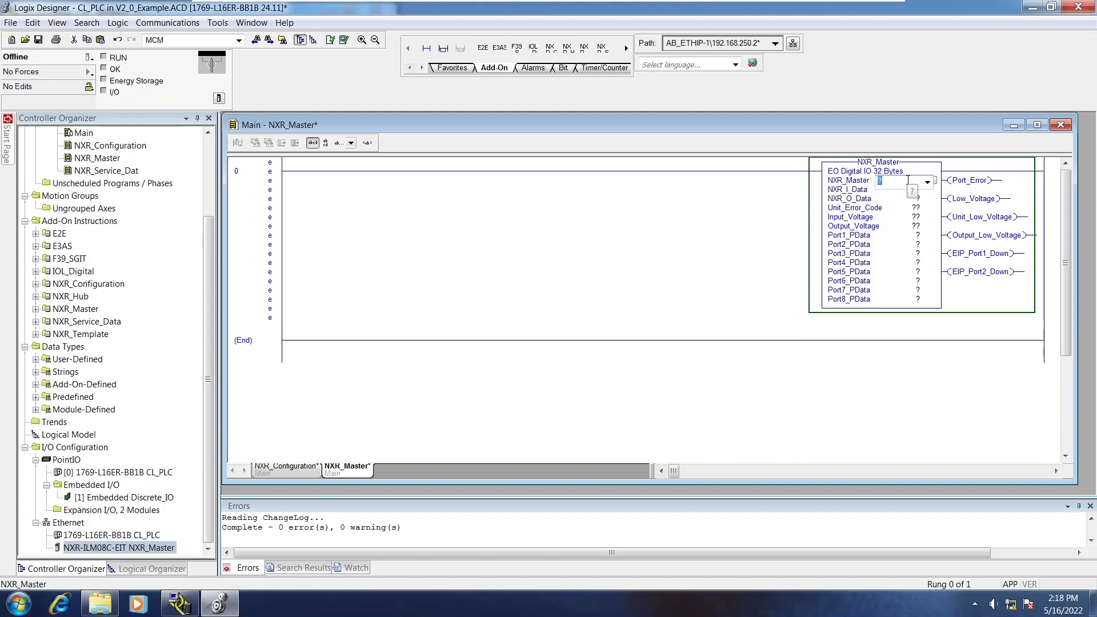
Step: Set the NXR_Master instruction's main operand to NXR_Master_AOI
type("NXR_")
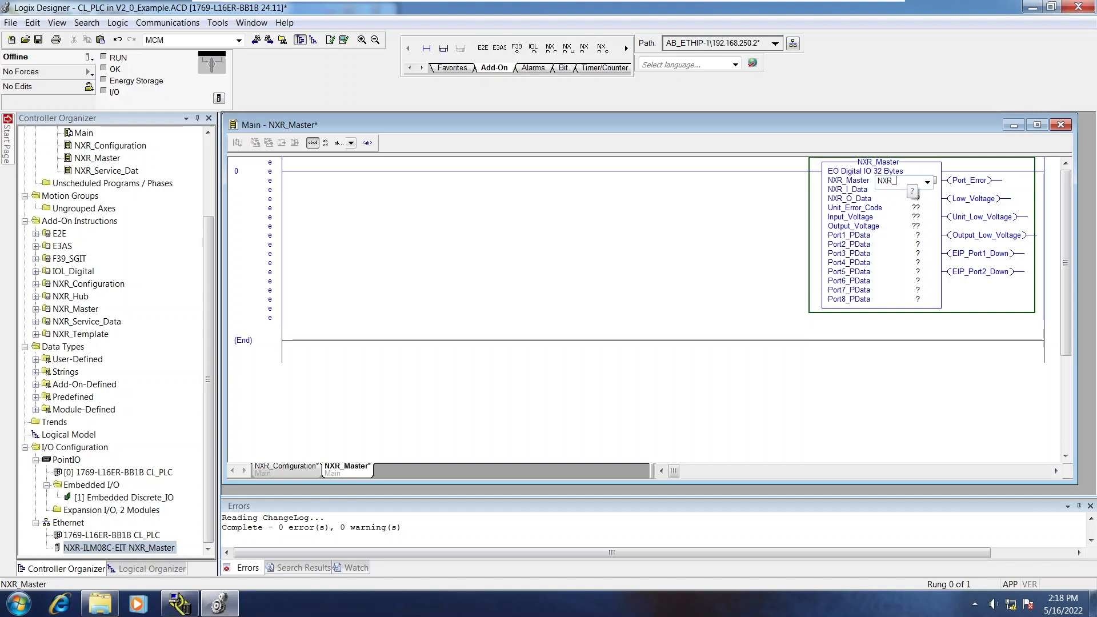
type("NXR_Master_AOI")
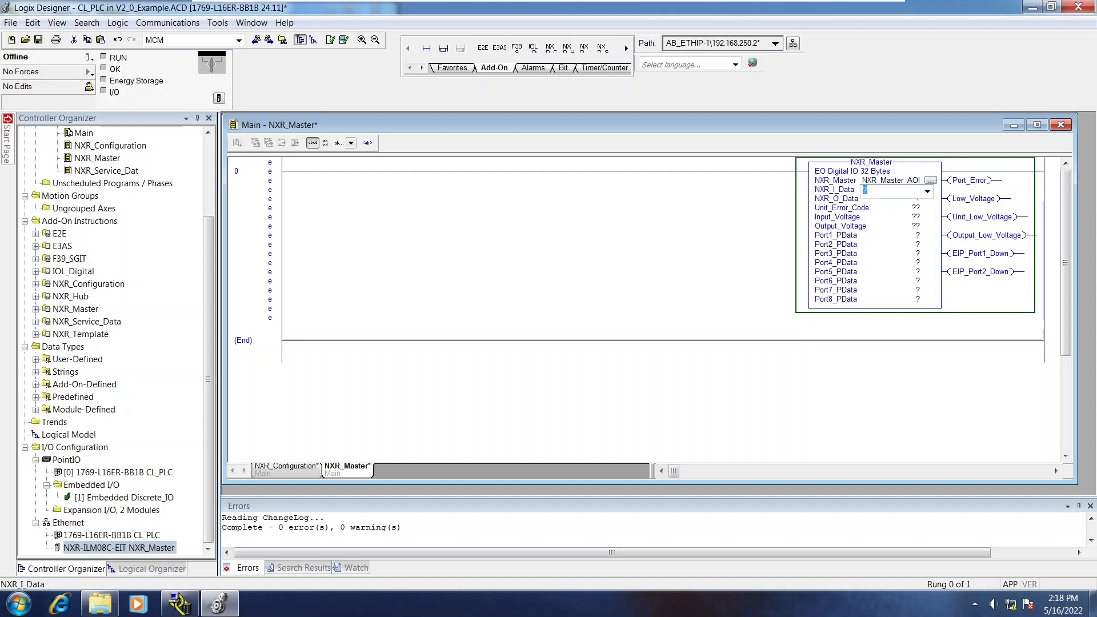
left_click(835, 234)
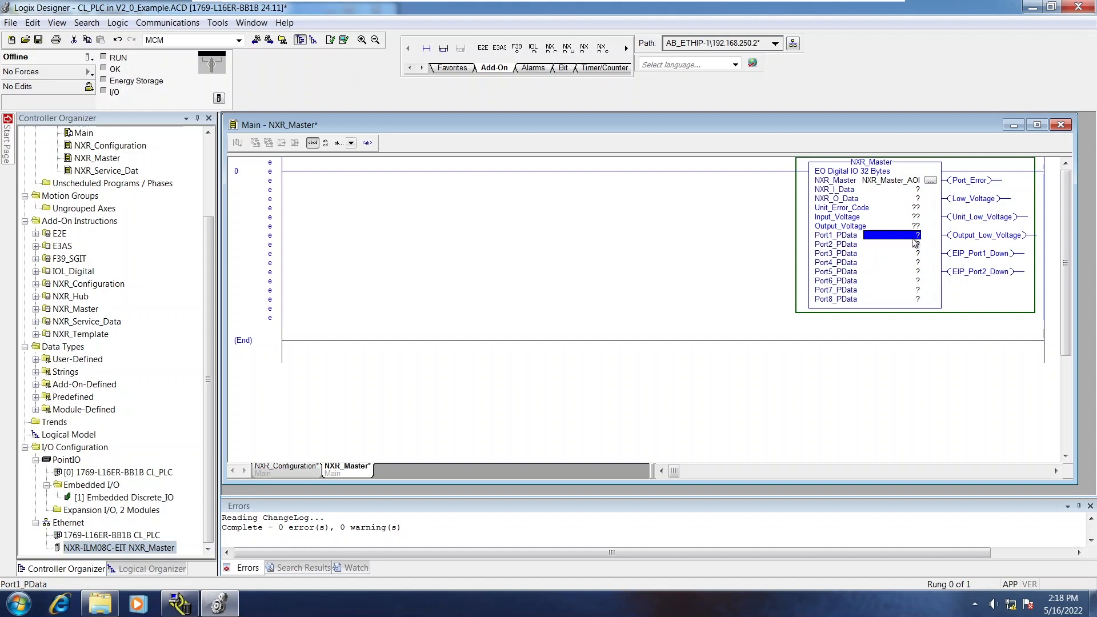
mouse_move(880, 179)
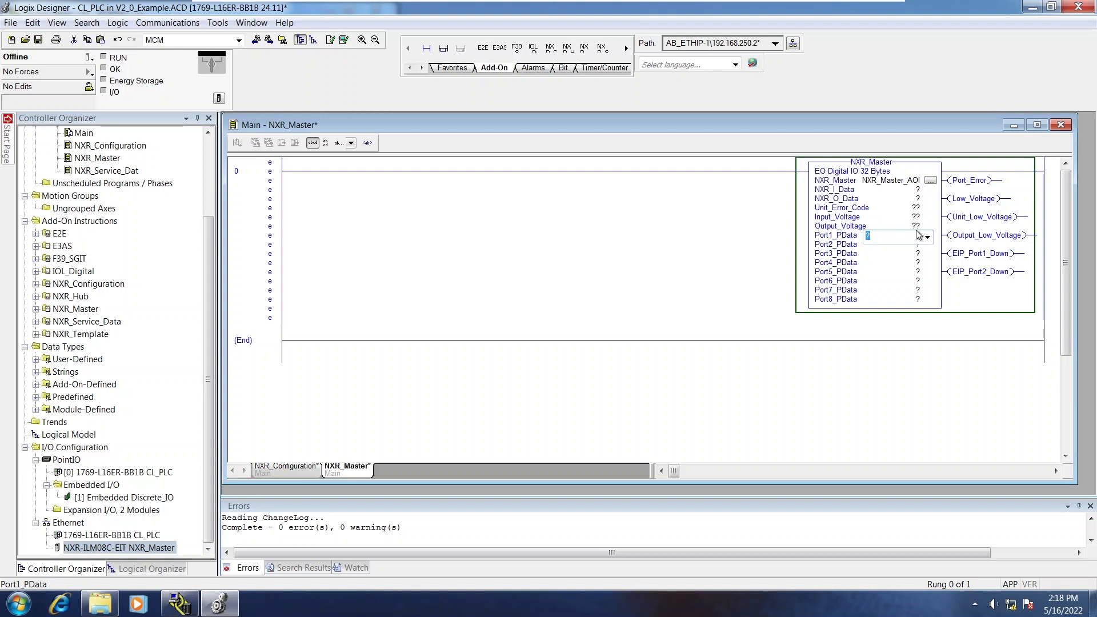
Step: Assign the Port1–Port8 PData operands P1_PD through P8_PD
type("P1_PD")
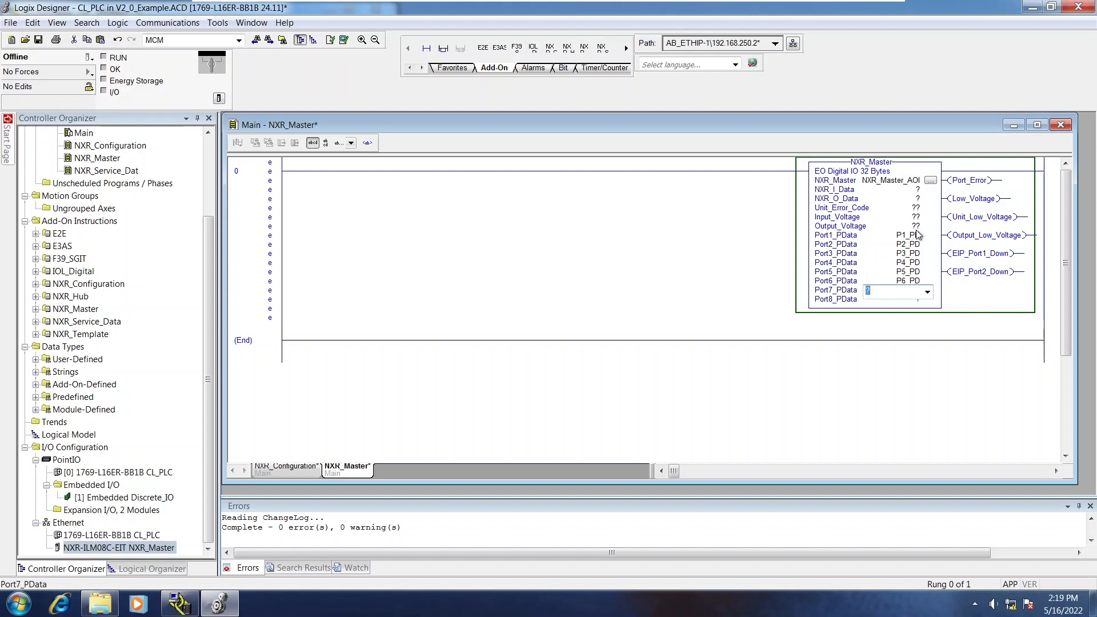
type("P7_PD")
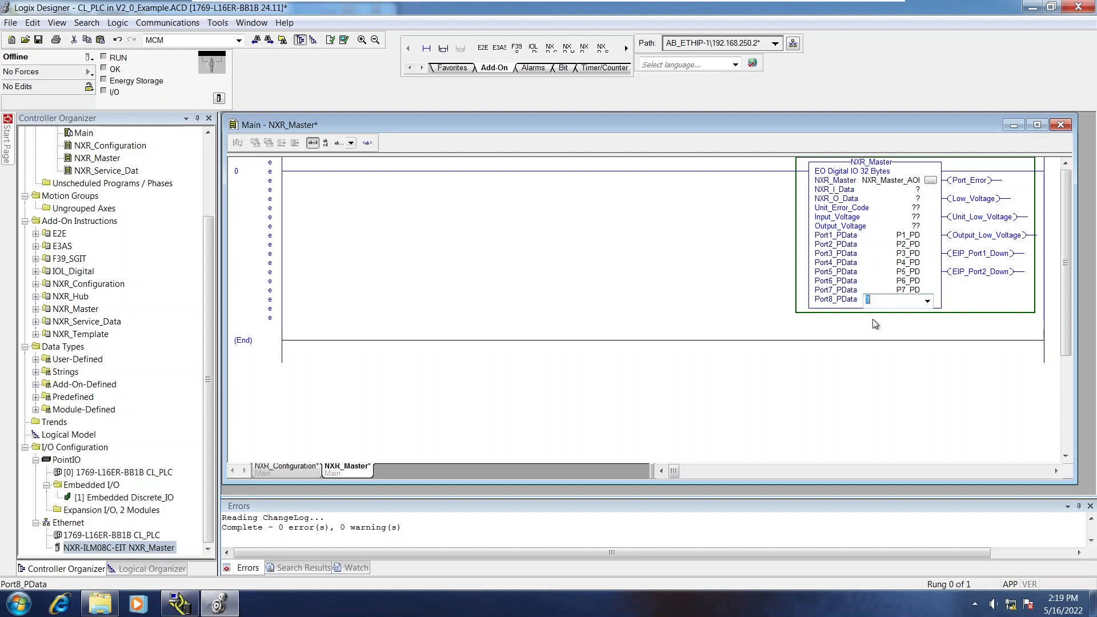
type("P8_PD")
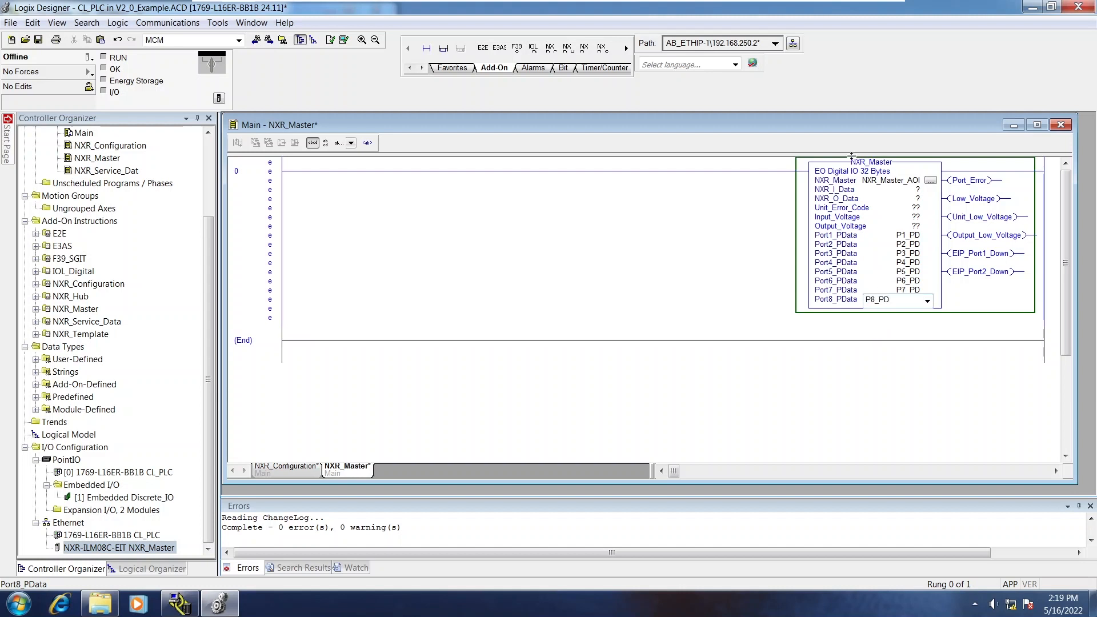
Step: Commit P8_PD so the block redraws showing 0 and 0.0 error code and voltage values
left_click(893, 179)
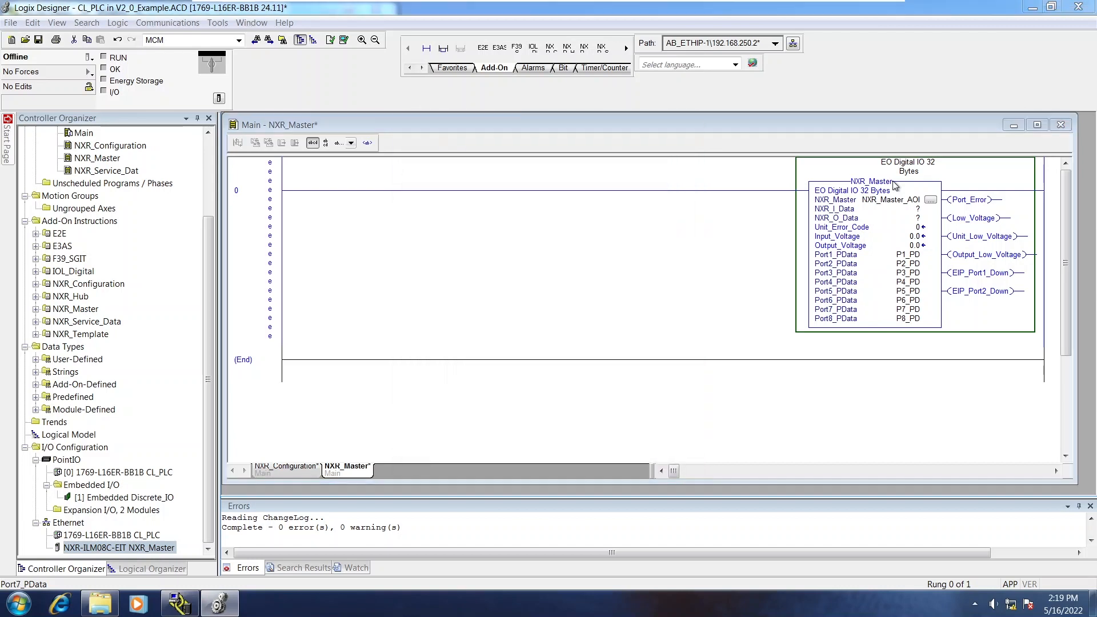
left_click(907, 319)
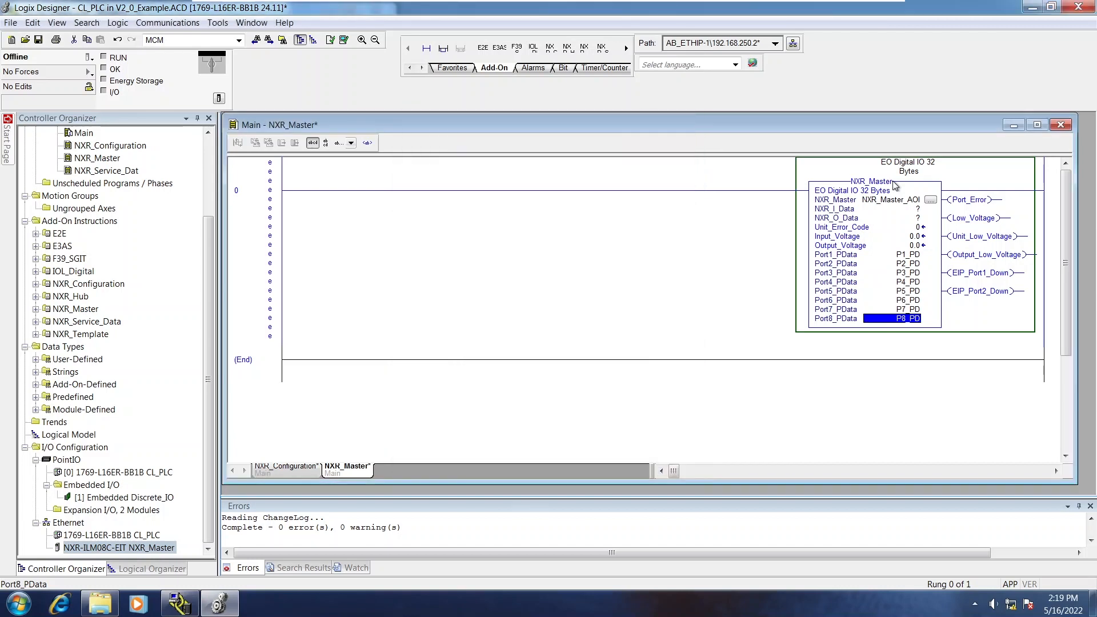
mouse_move(863, 220)
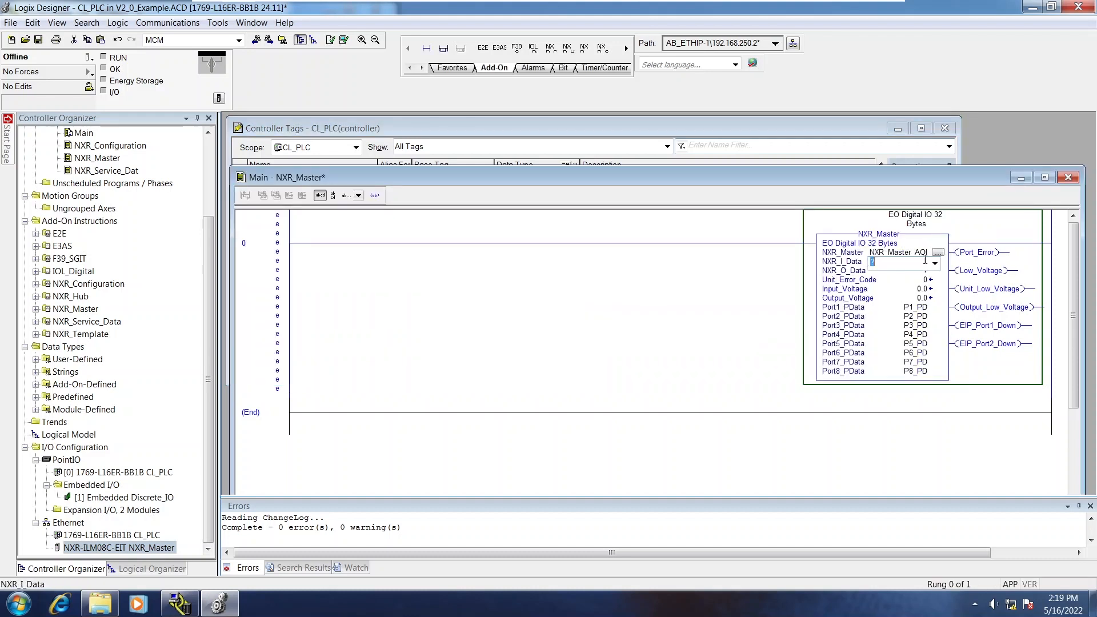
Step: Set the NXR_I_Data operand to NXR_Master:I1.Data
type("NXR_Master:I1.Data")
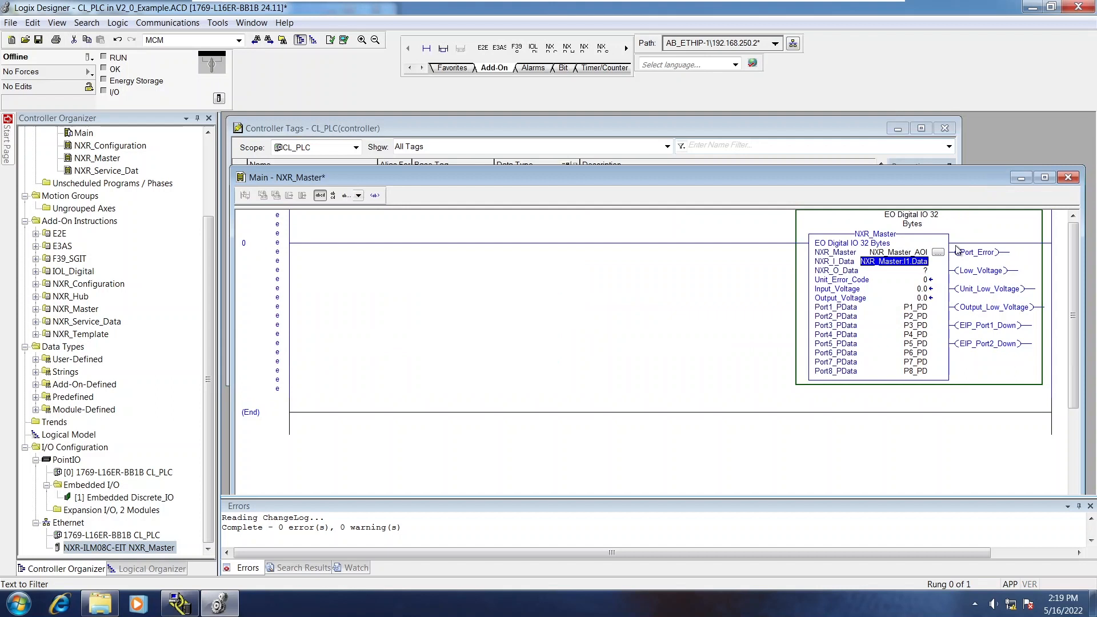
left_click(902, 271)
type("NXR_Master:O1.Data")
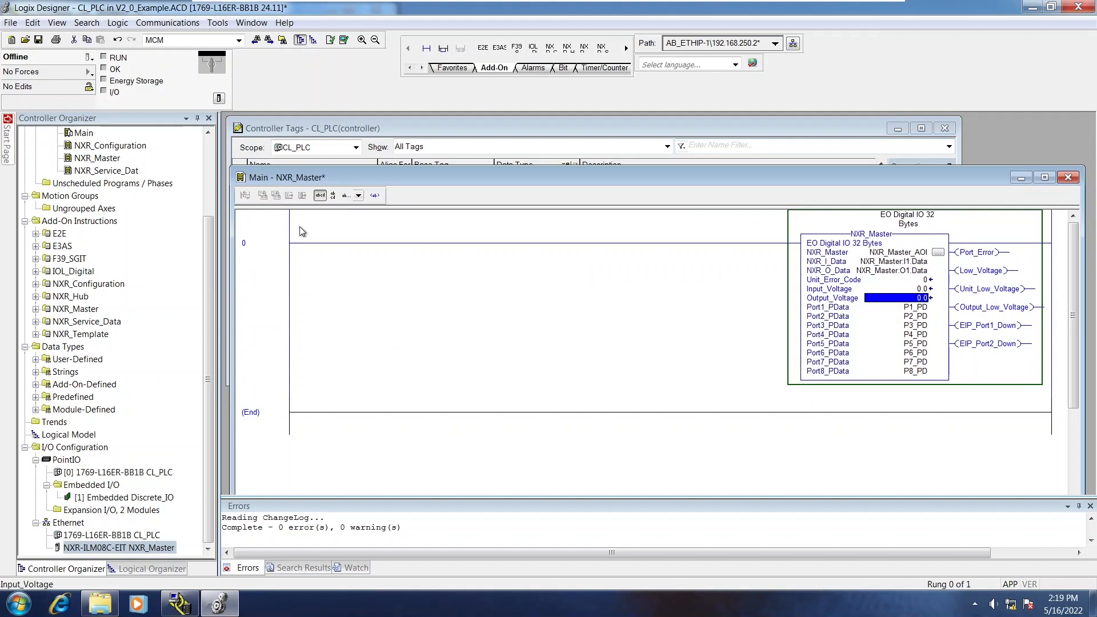
Step: Go online with CL_PLC and download the offline project to the controller
left_click(90, 57)
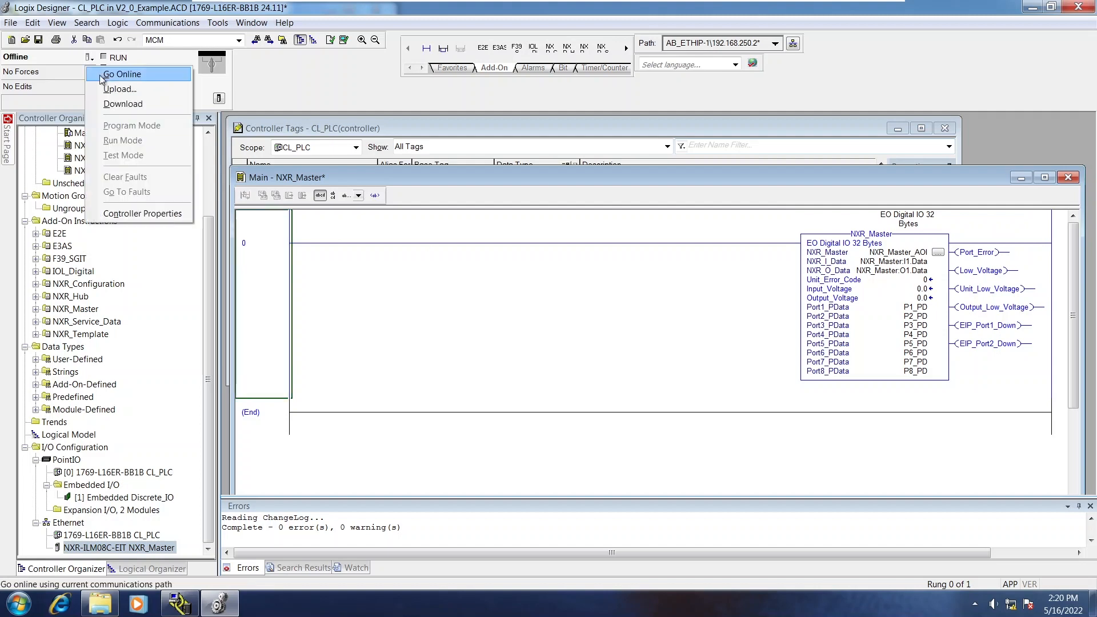
left_click(123, 74)
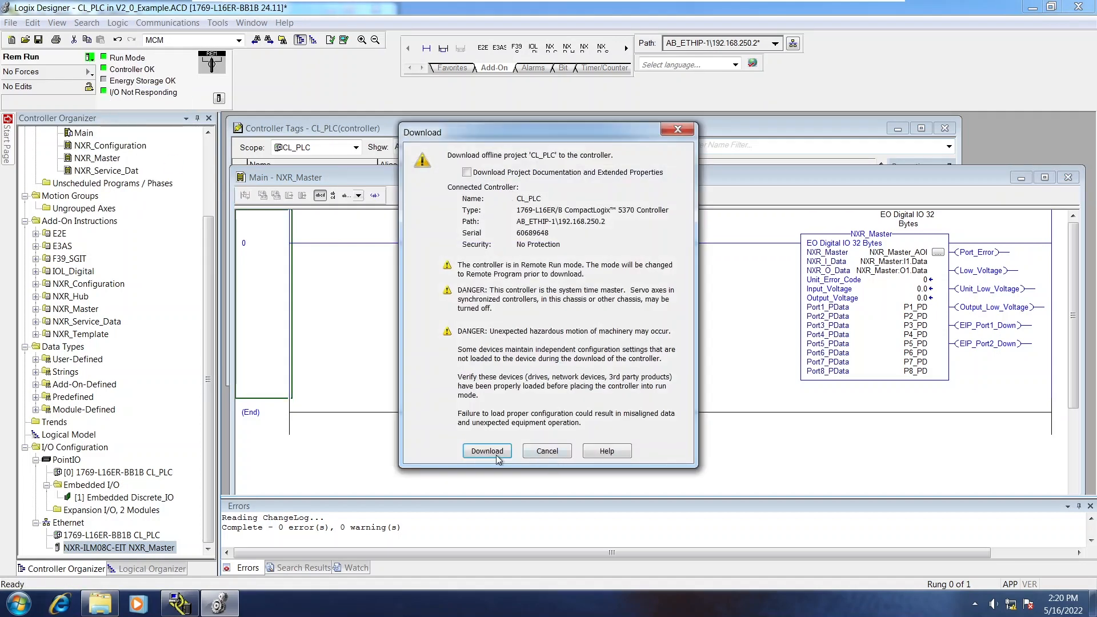
left_click(486, 450)
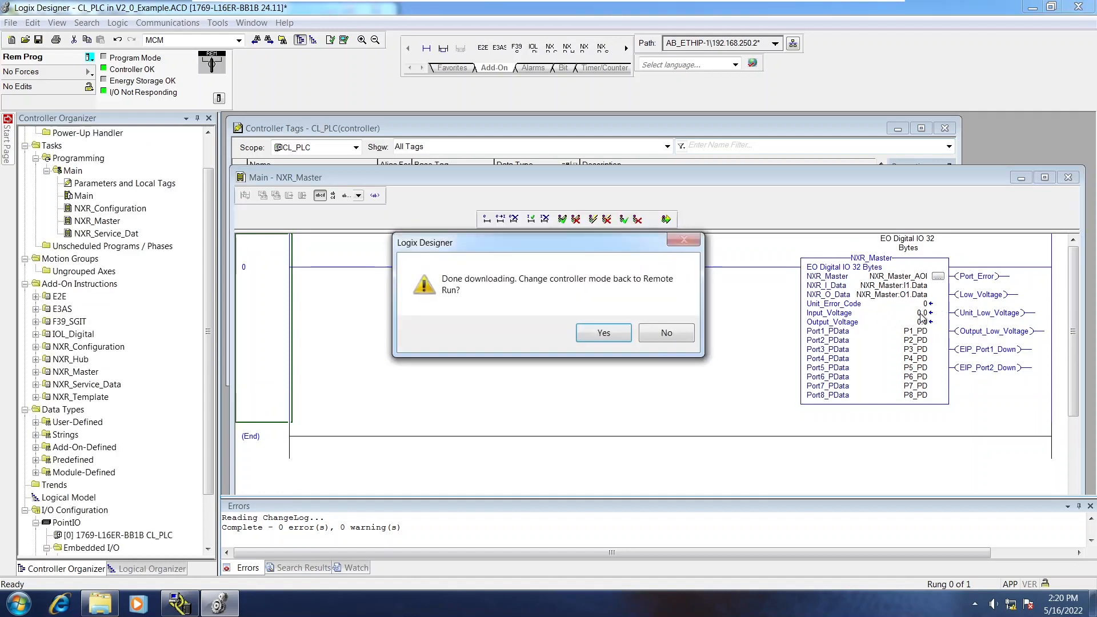
Step: Return the controller to Remote Run and watch rung 0 show live error code 32 and 24.7/24.6 voltages
left_click(602, 333)
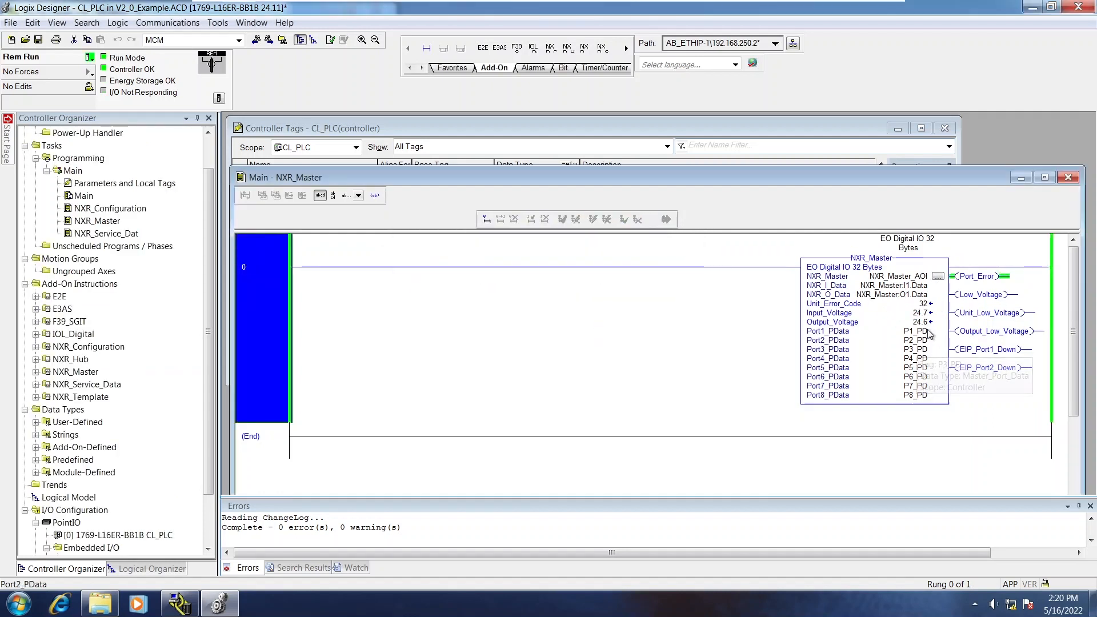
left_click(832, 322)
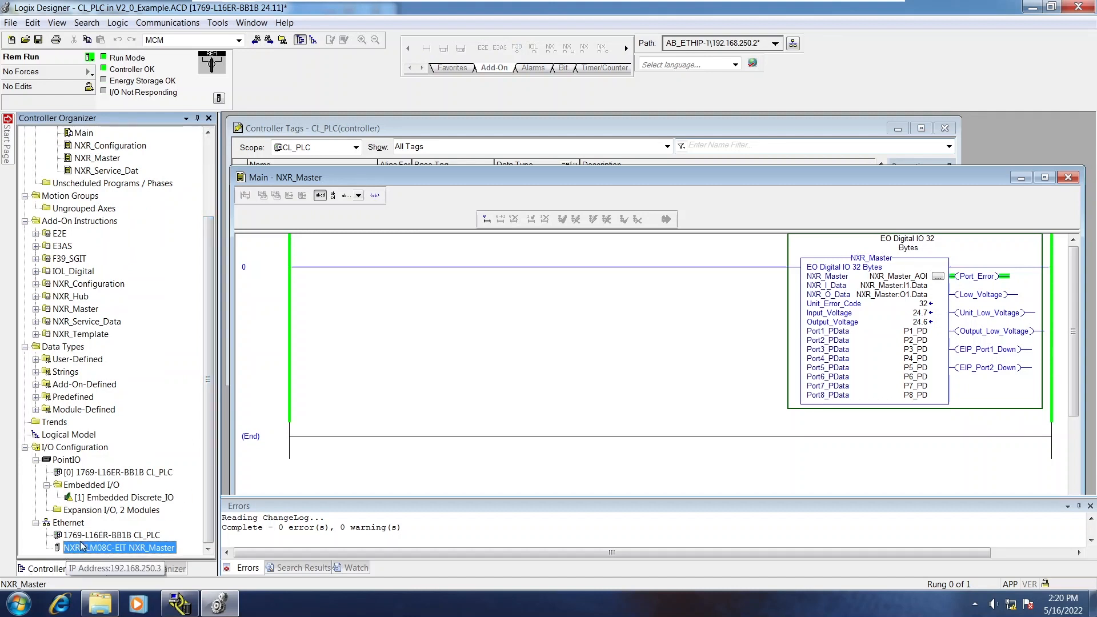
mouse_move(77, 553)
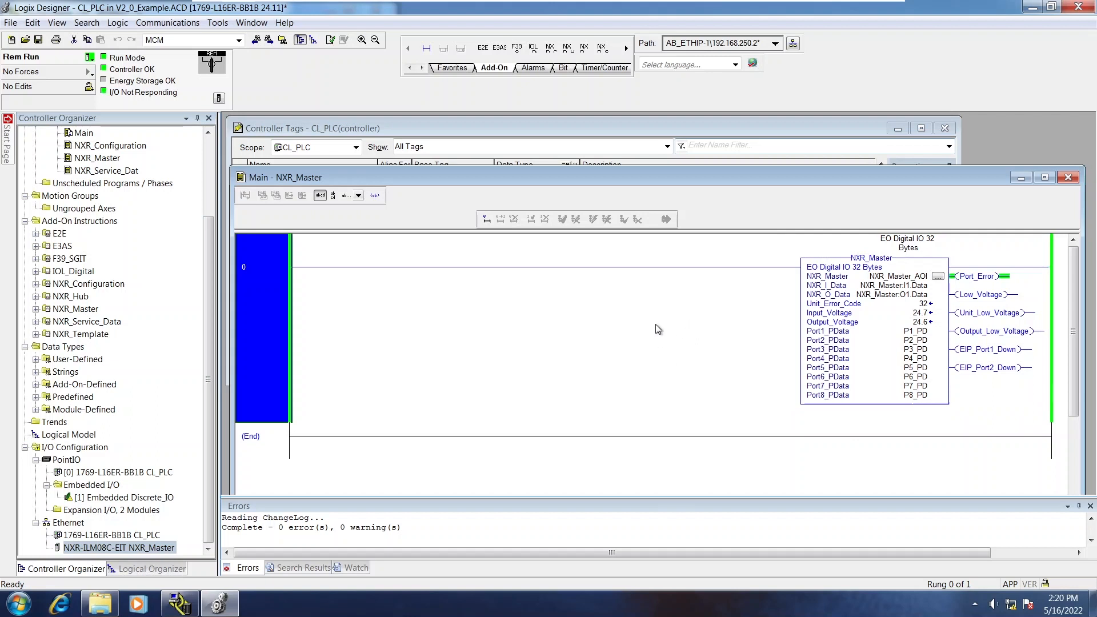
mouse_move(933, 313)
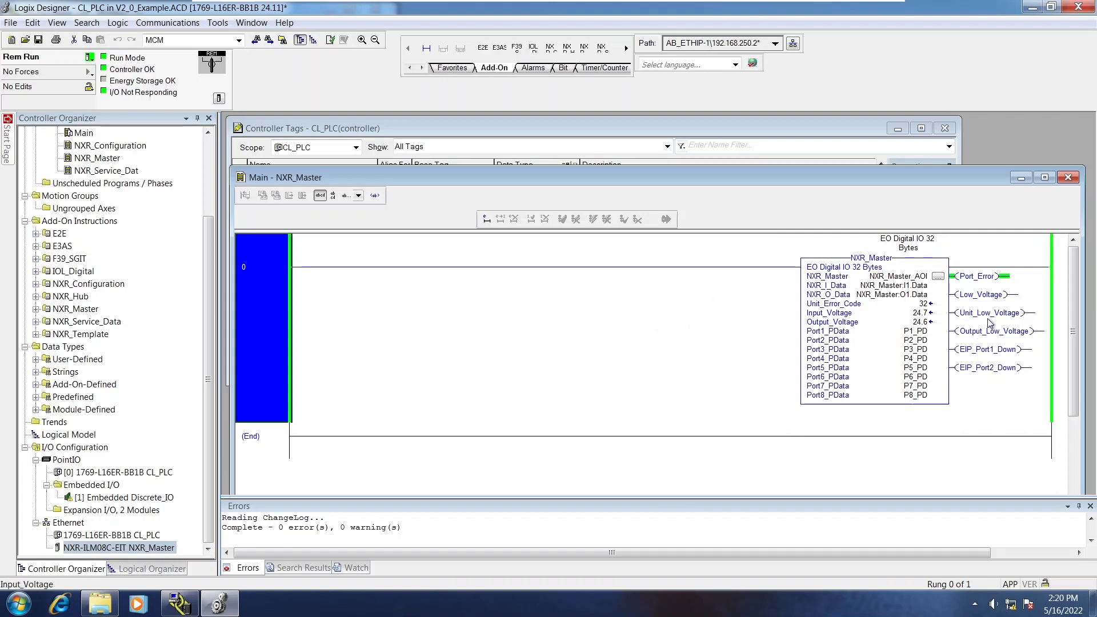
mouse_move(992, 322)
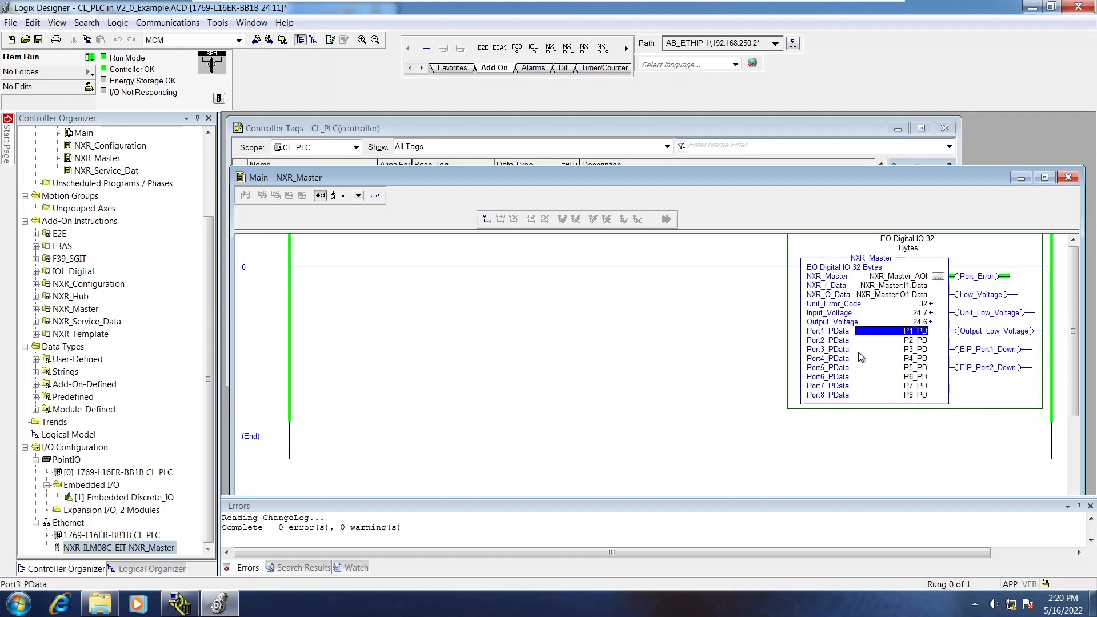
mouse_move(916, 350)
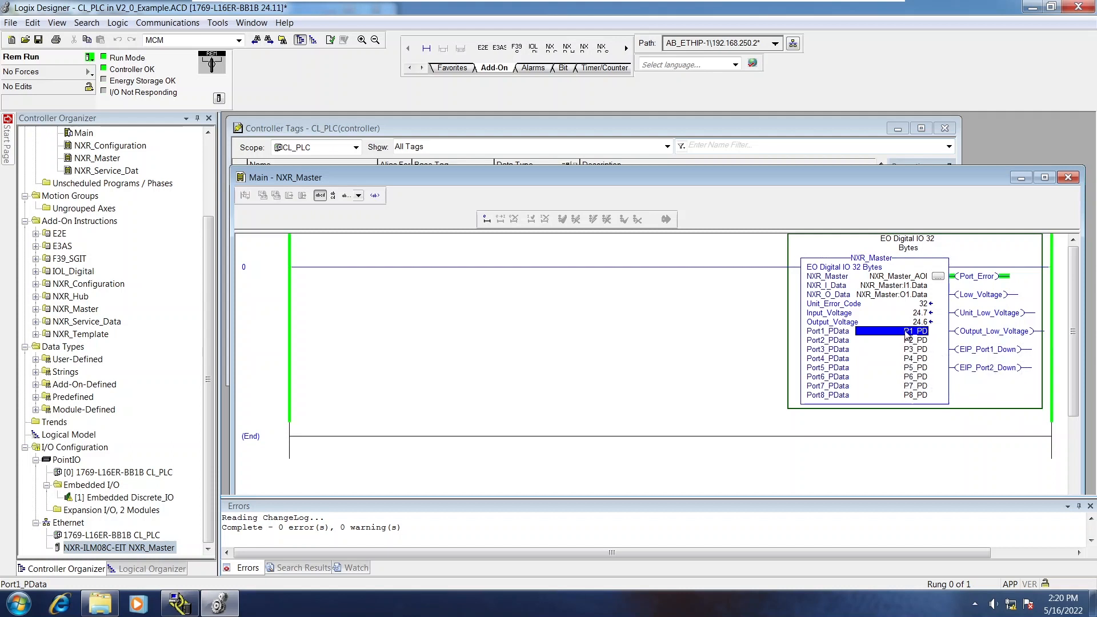
left_click(888, 358)
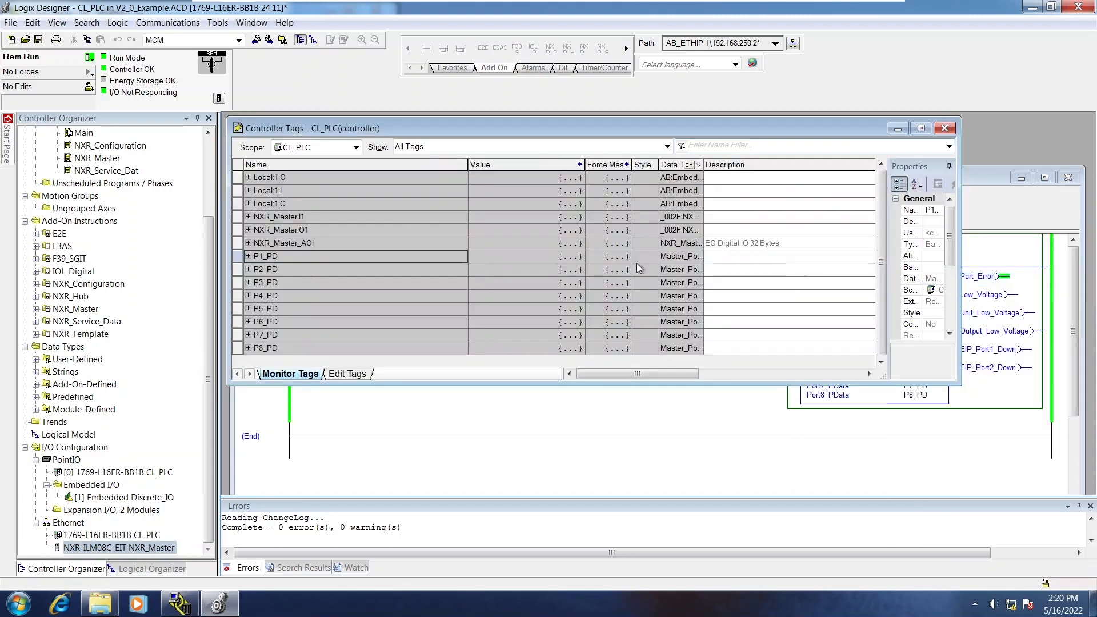
Step: Expand P1_PD in Monitor Tags and scroll through its members' live values
left_click(246, 255)
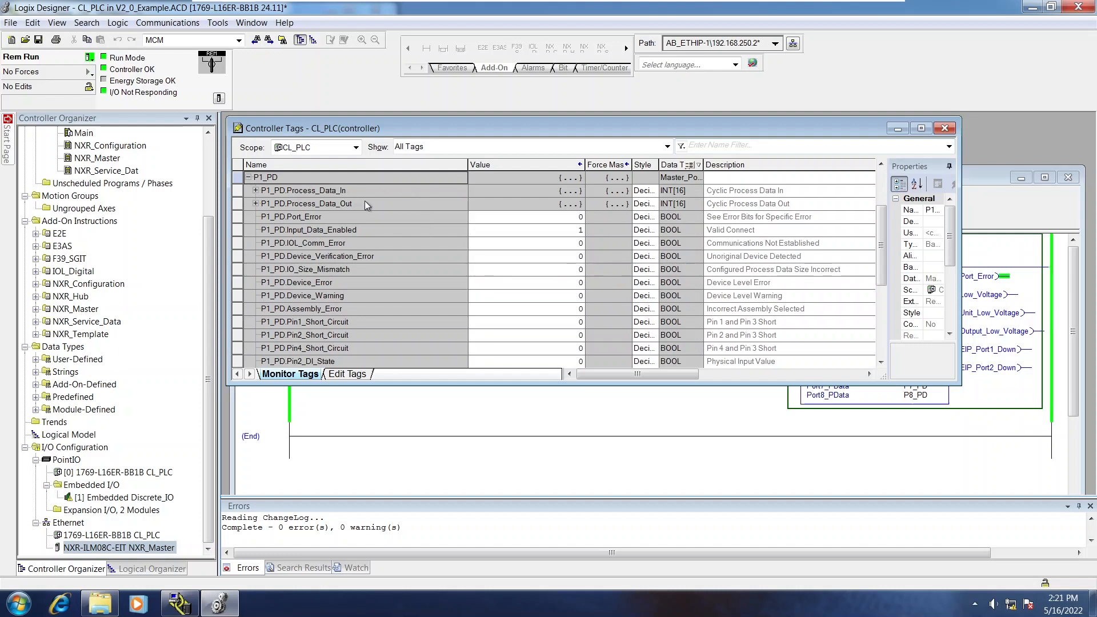
mouse_move(488, 235)
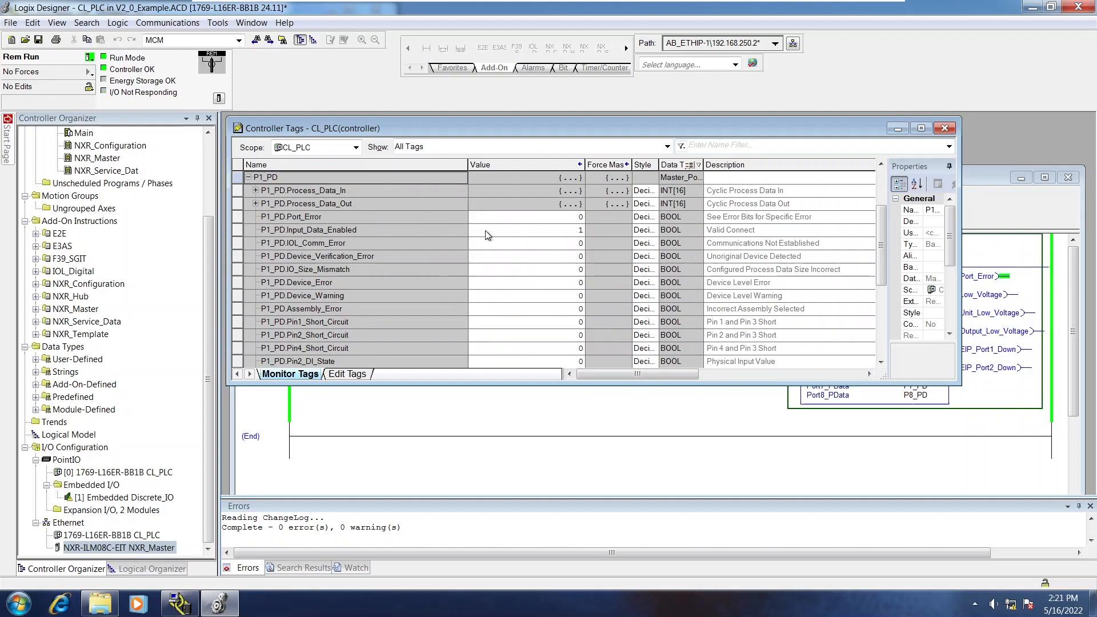
scroll("down", 3)
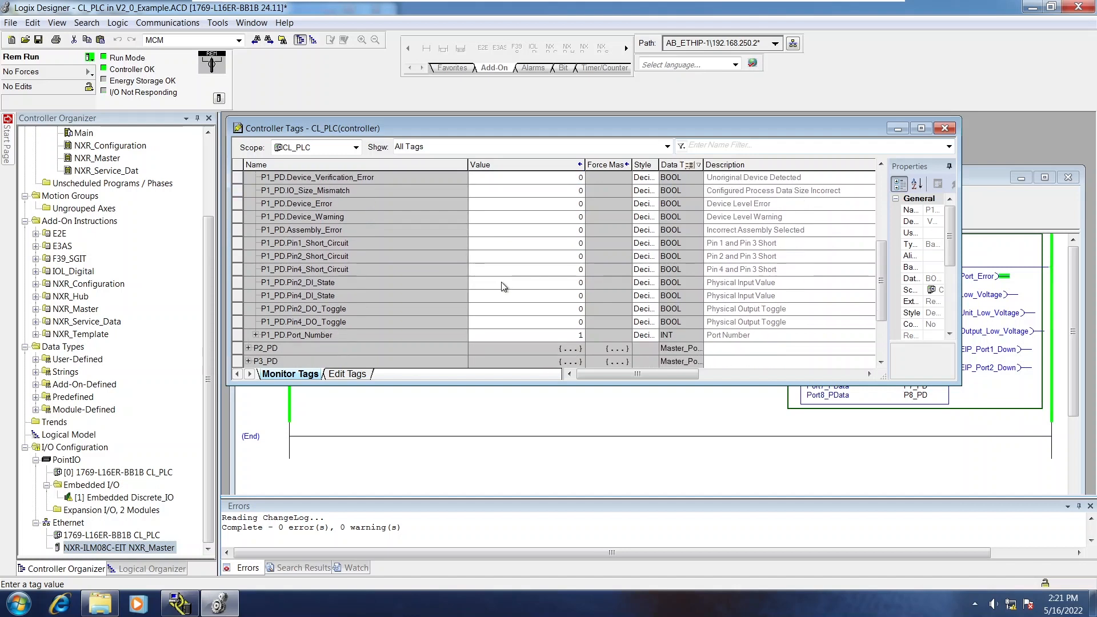
scroll("down", 3)
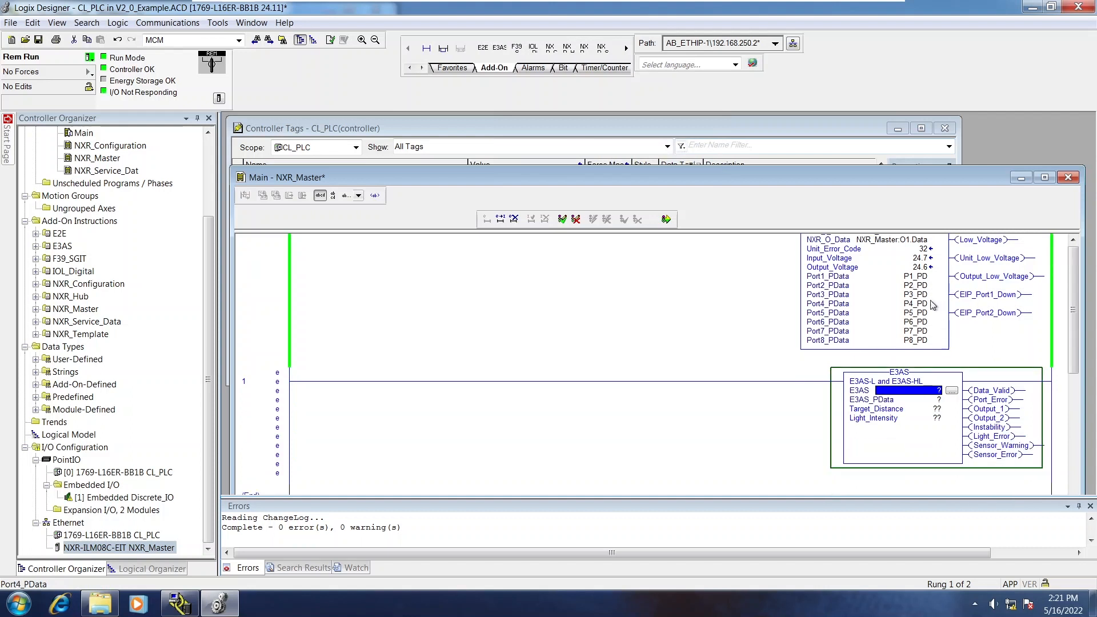
Step: Give the rung 1 E3AS instruction a new P1_E3AS_AOI tag with P1_PD as its port data
left_click(909, 391)
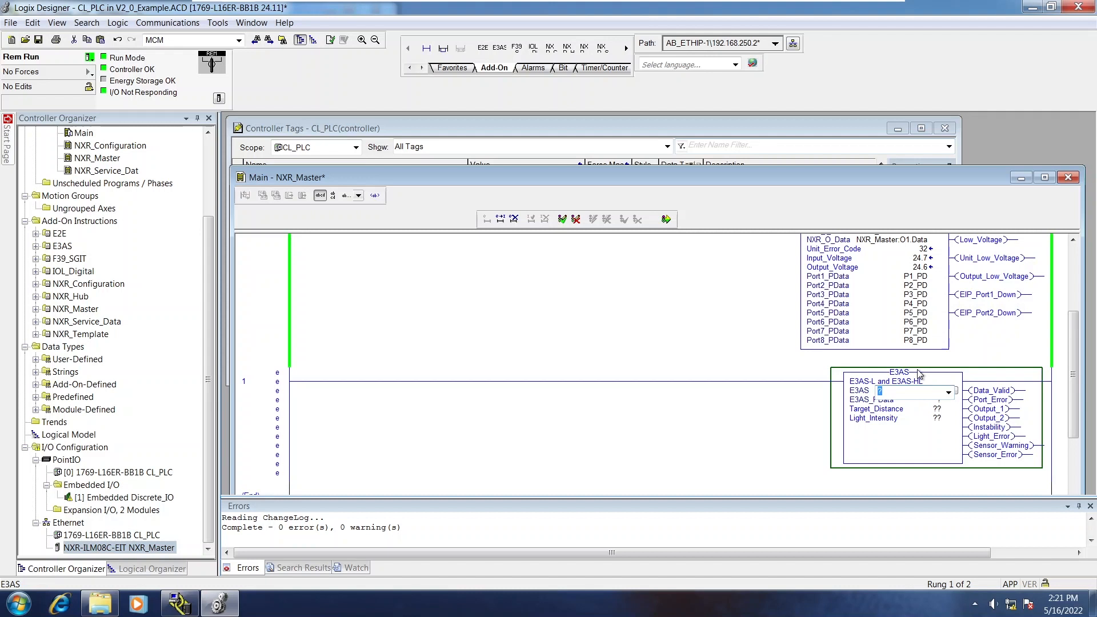
type("P1_E3AS_AOI")
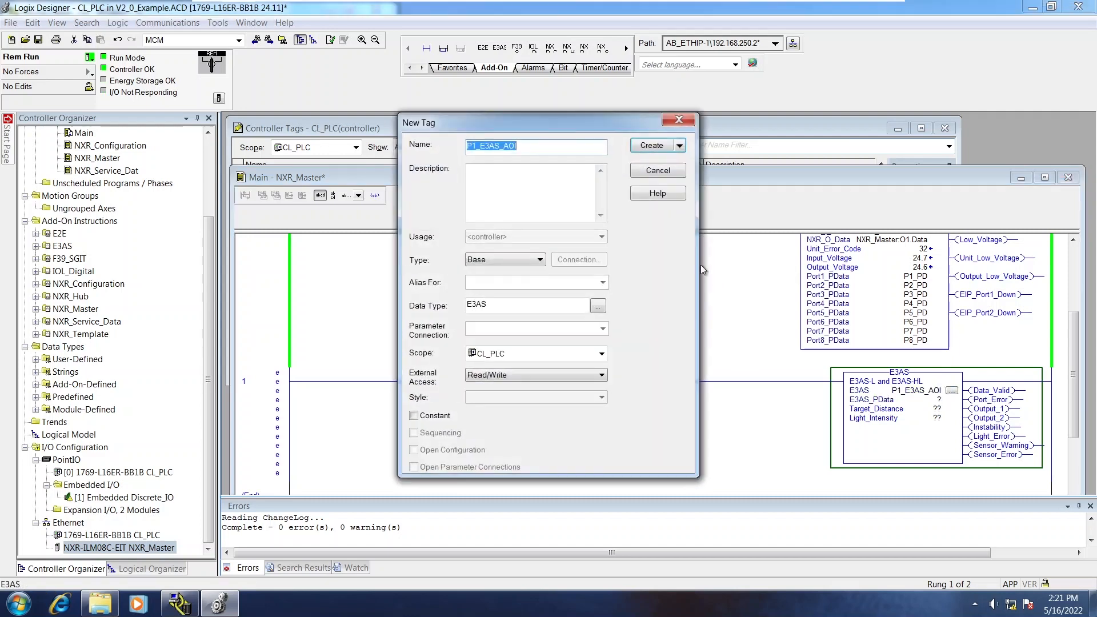
left_click(652, 145)
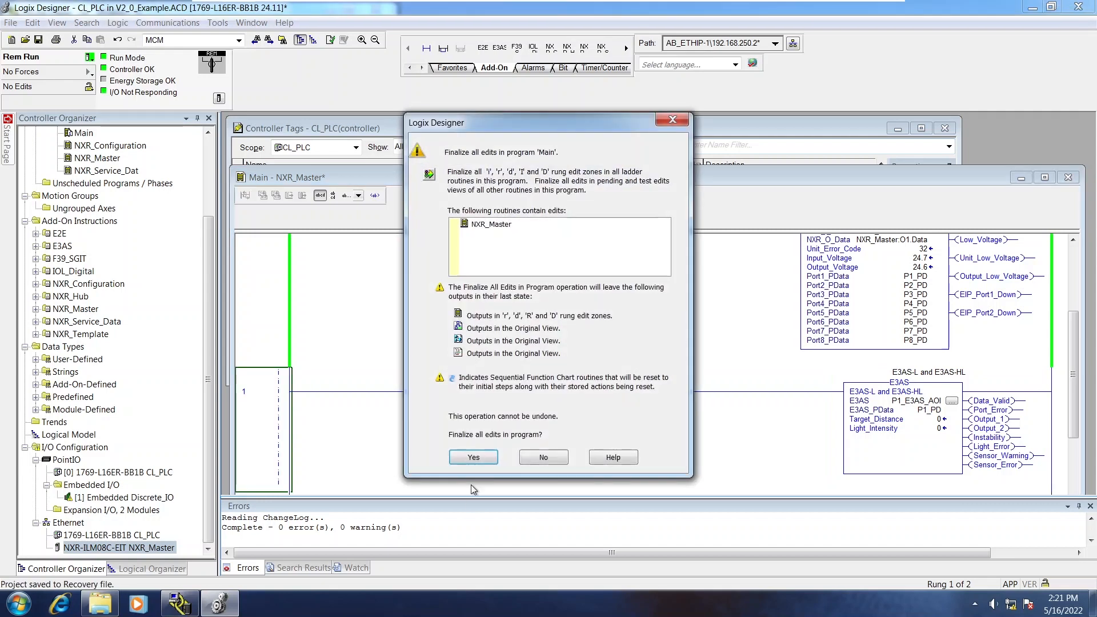
Step: Confirm Finalize All Edits so the E3AS block shows live target distance 52 and light intensity
left_click(473, 457)
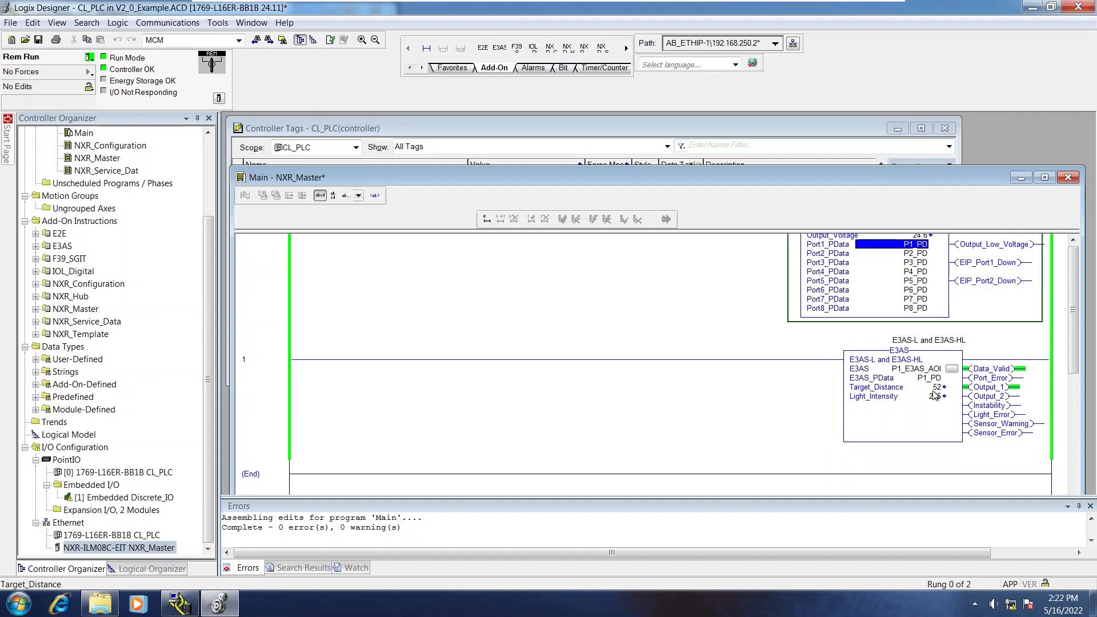
mouse_move(893, 362)
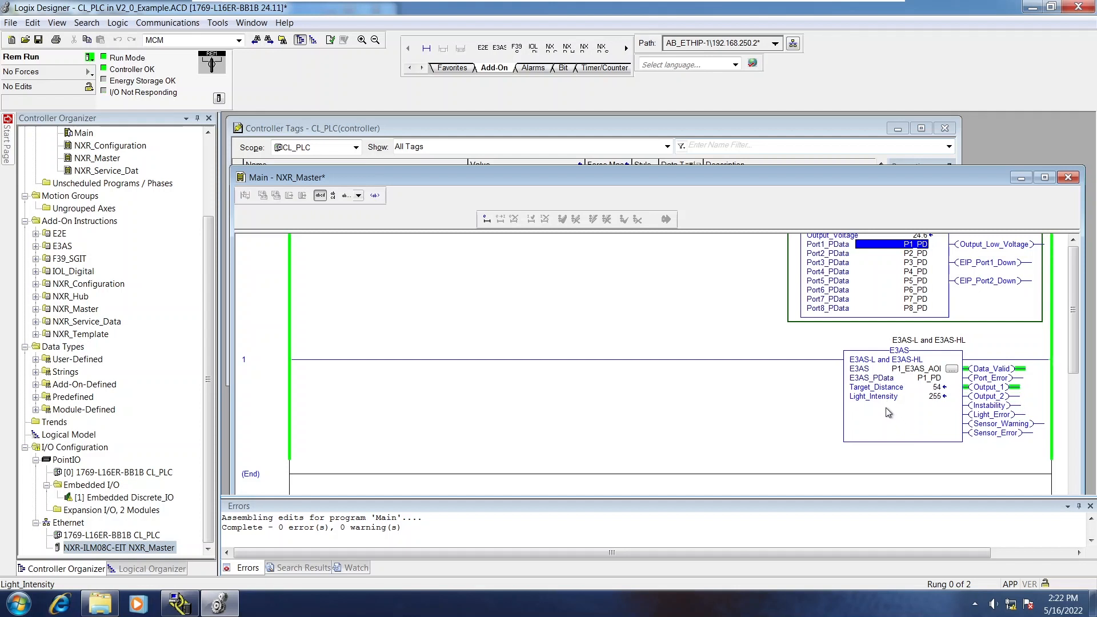
mouse_move(890, 397)
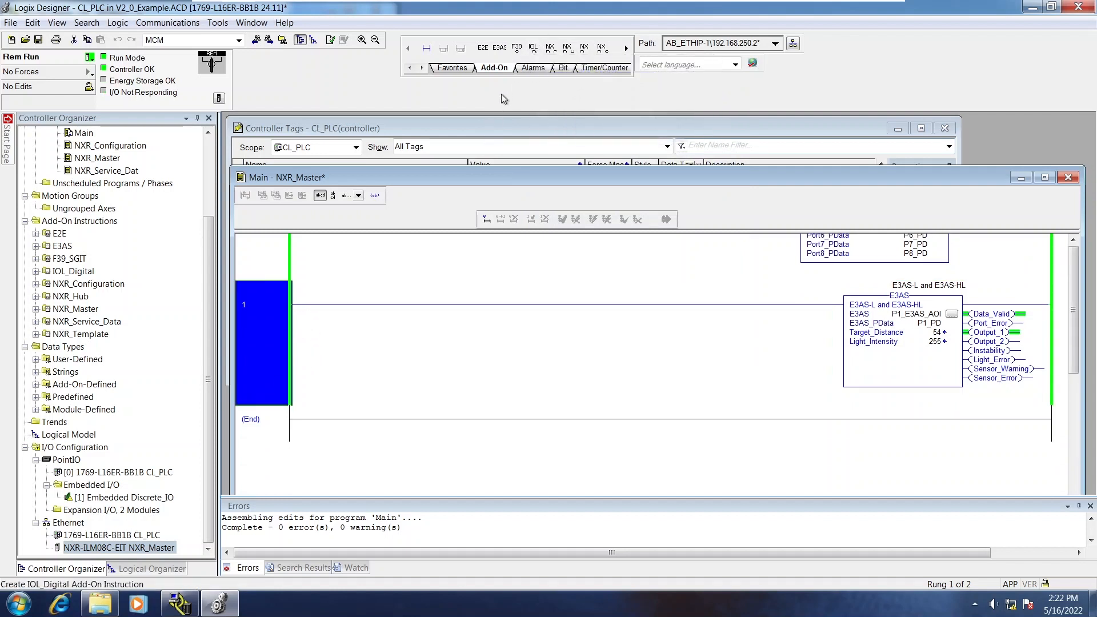
Step: Add rung 2 below rung 1 and place an IOL_Digital instruction, entering the P3_DI operand
left_click(500, 219)
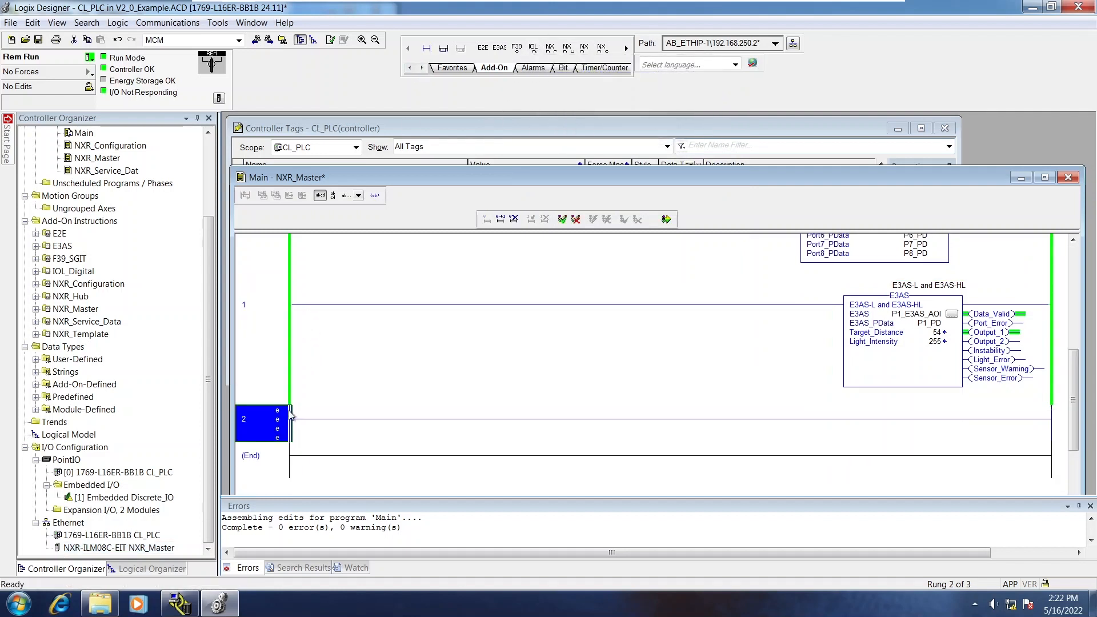
mouse_move(443, 48)
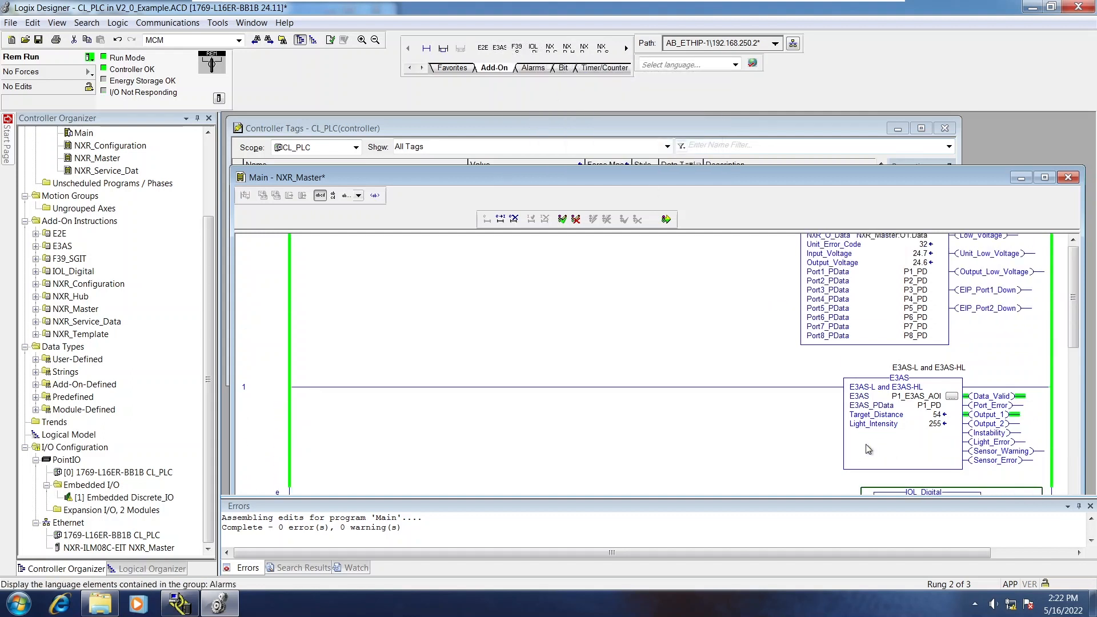
mouse_move(929, 406)
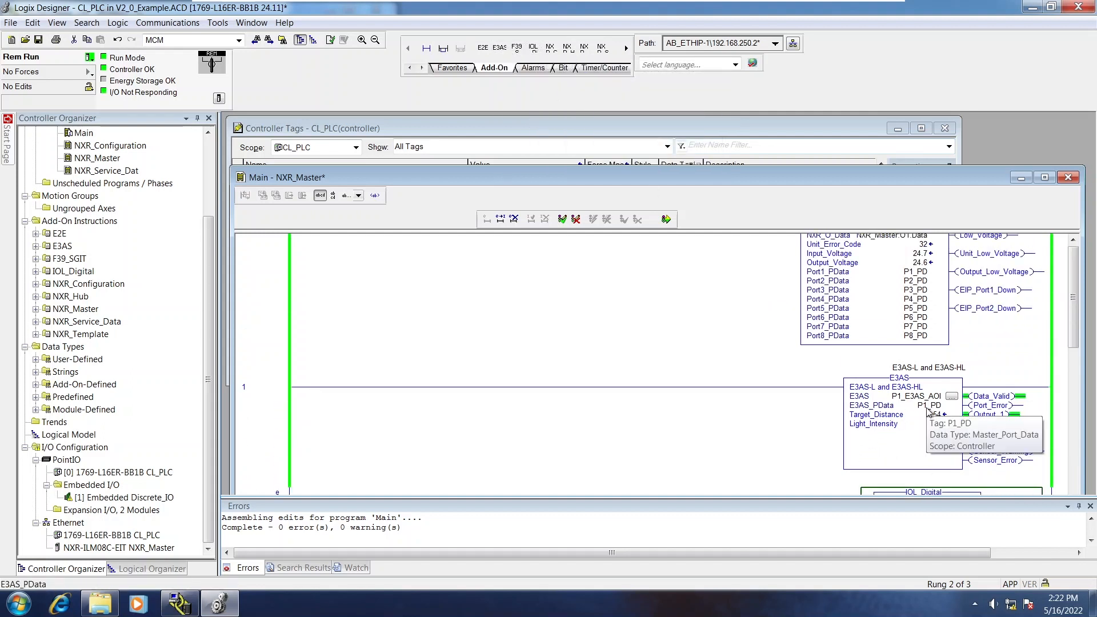
mouse_move(884, 291)
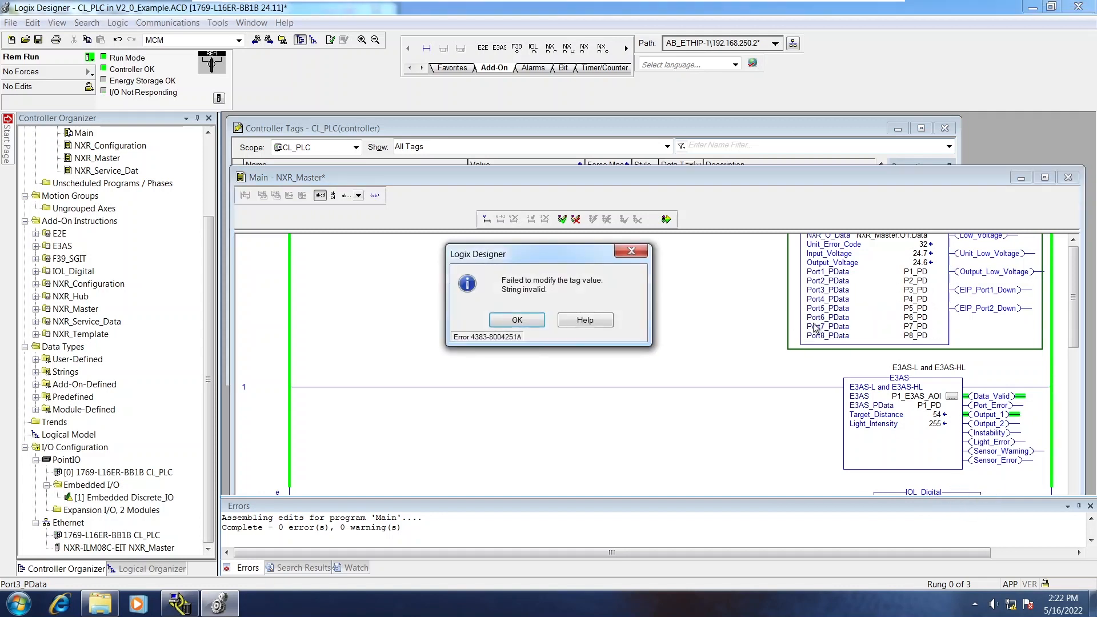
left_click(516, 320)
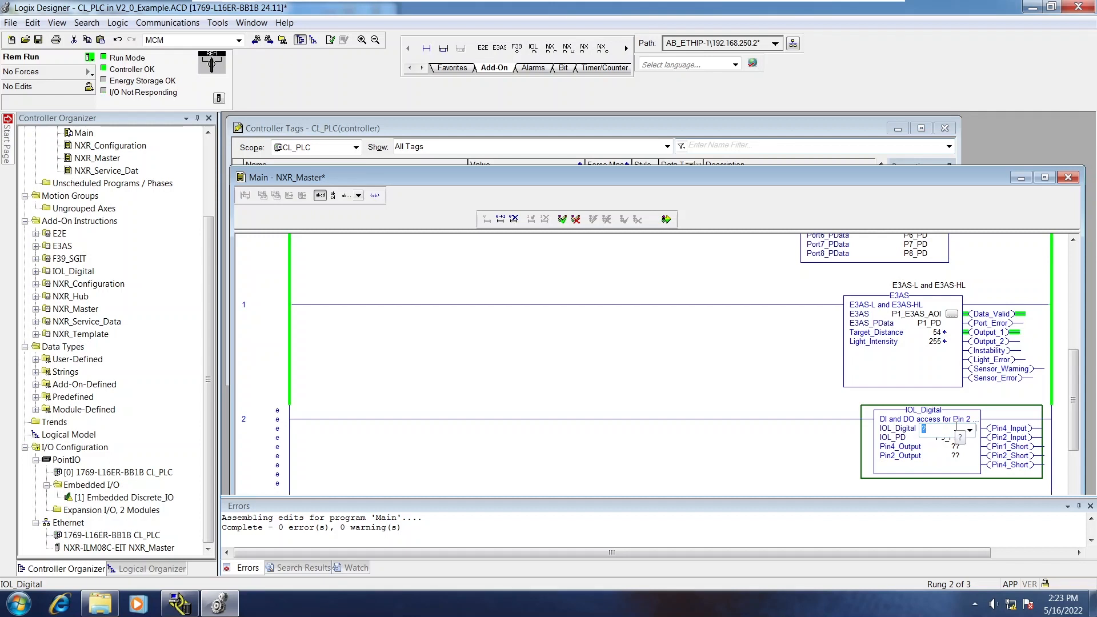
type("P3_DI")
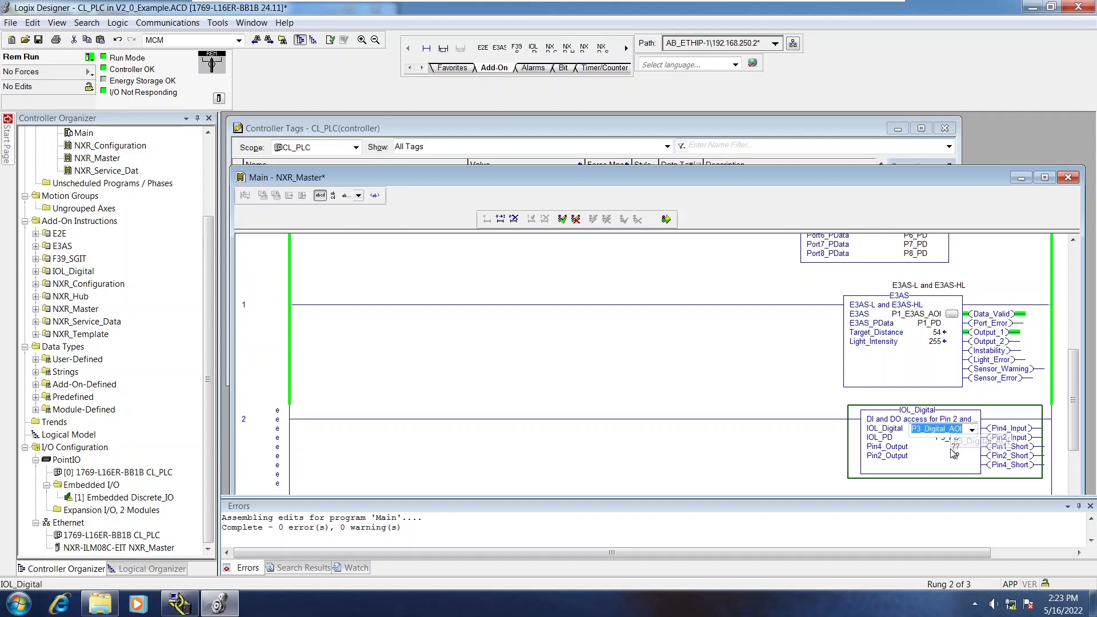
Step: Create the new P3_Digital_AOI tag for the IOL_Digital operand and start finalizing the rung edits
left_click(936, 429)
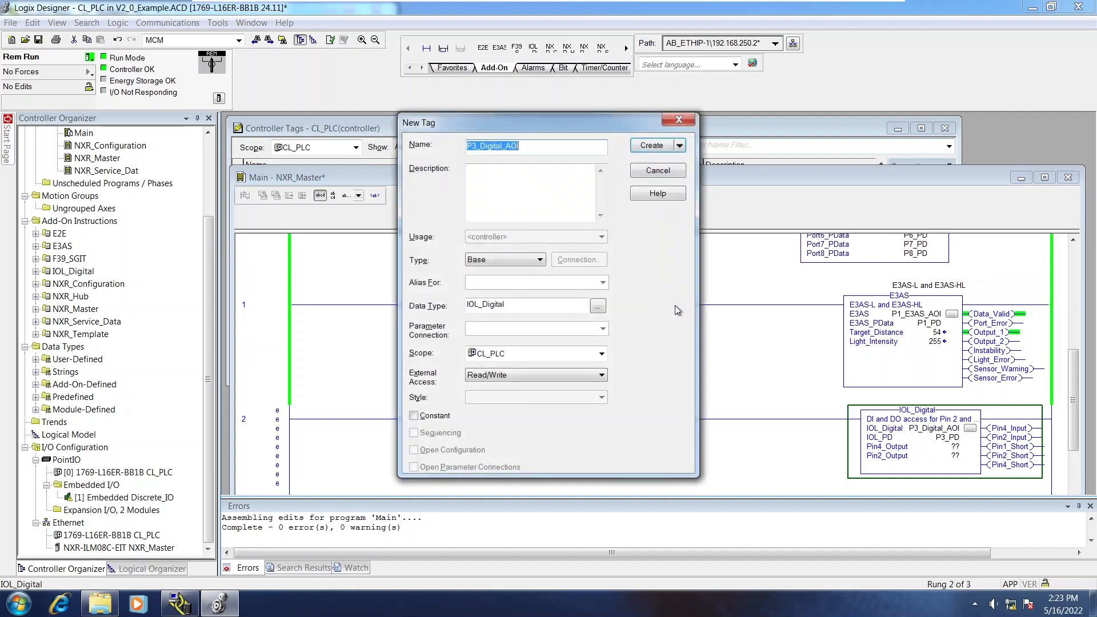
left_click(650, 145)
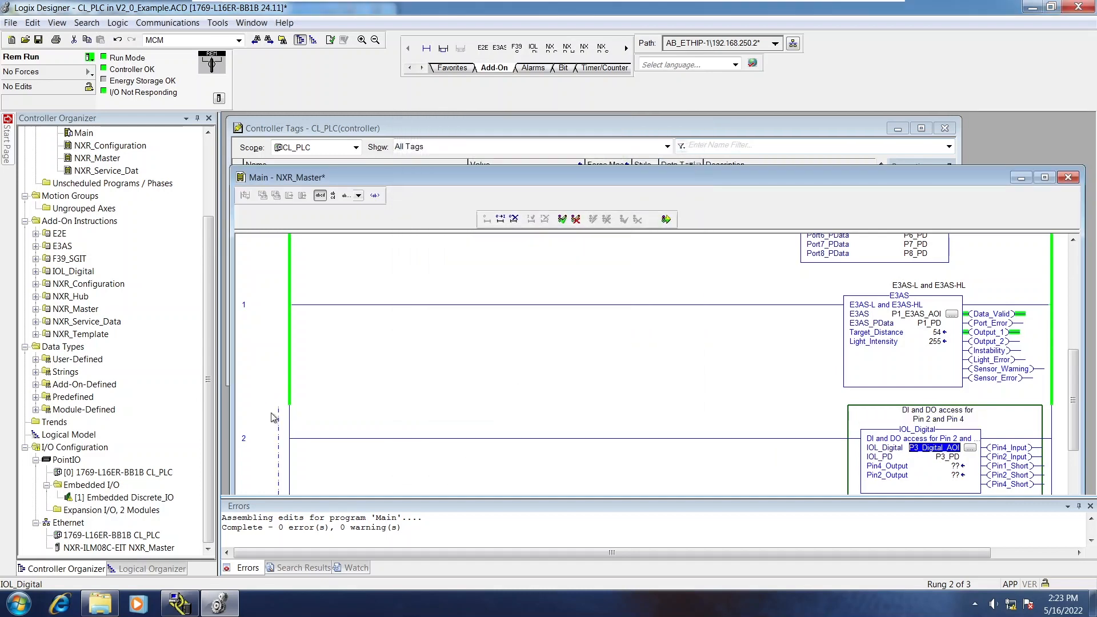
left_click(665, 219)
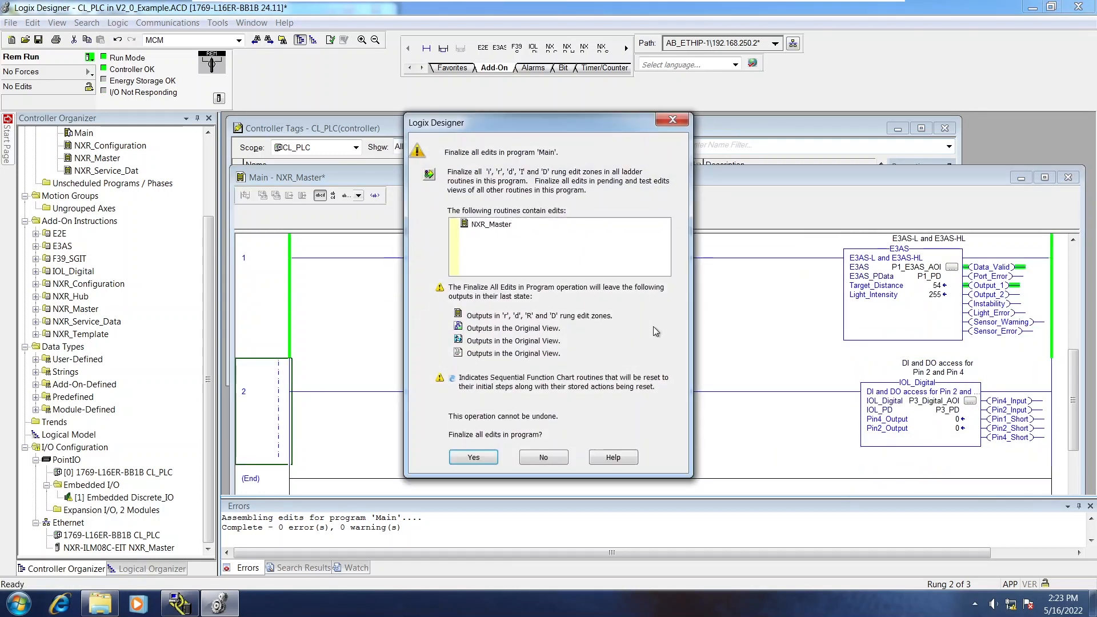
Step: Confirm finalizing the rung 2 edits and return the view to rung 0
left_click(472, 457)
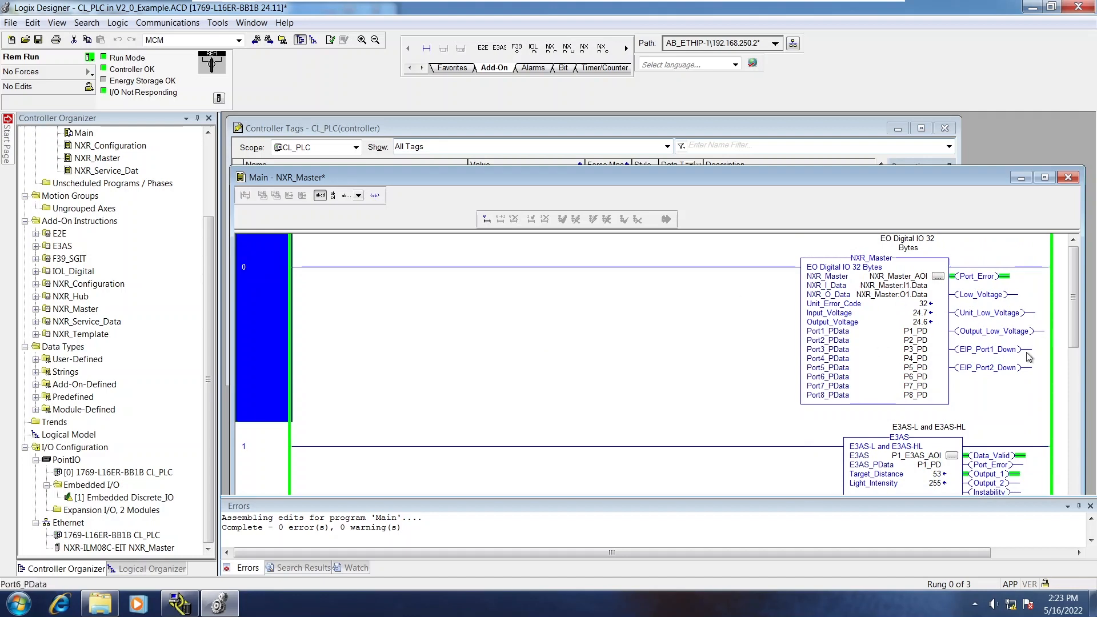
scroll("down", 3)
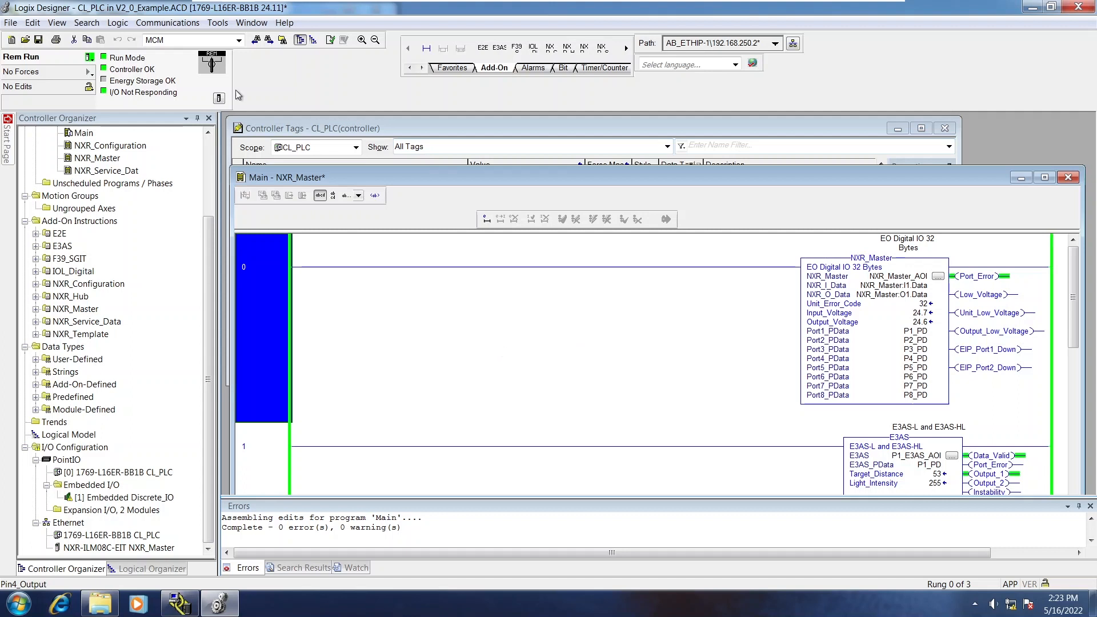
Step: Go Offline from the CL_PLC controller via the online status dropdown
left_click(90, 57)
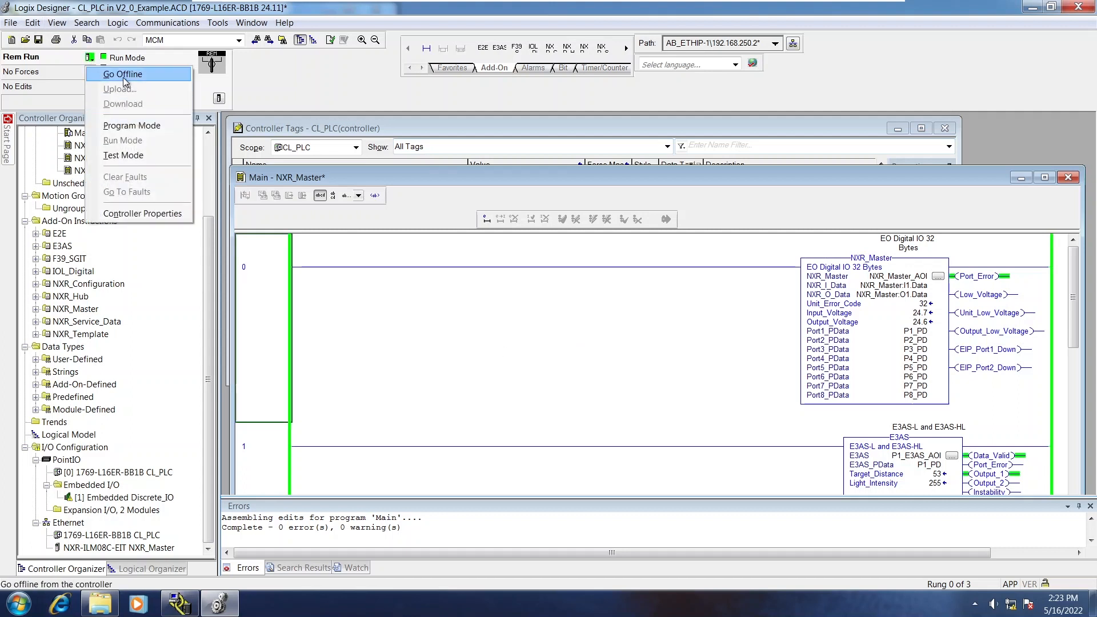
left_click(122, 73)
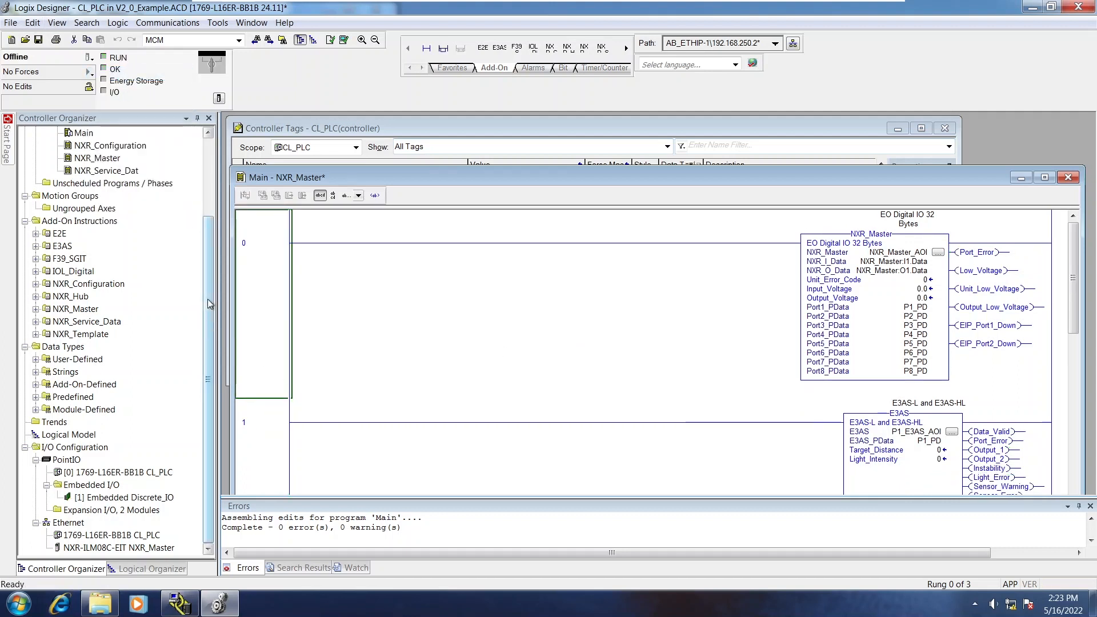